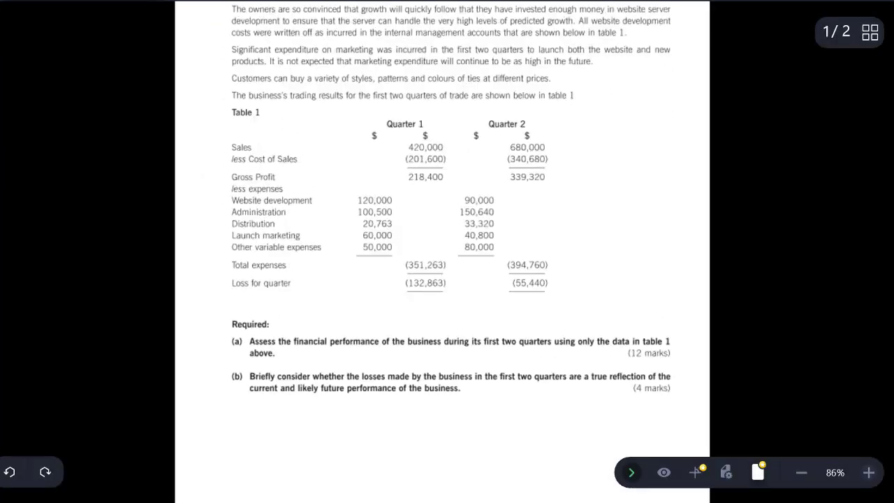
# Step: Zoom in on the Ties Only question and highlight its opening words in yellow
pyautogui.click(869, 471)
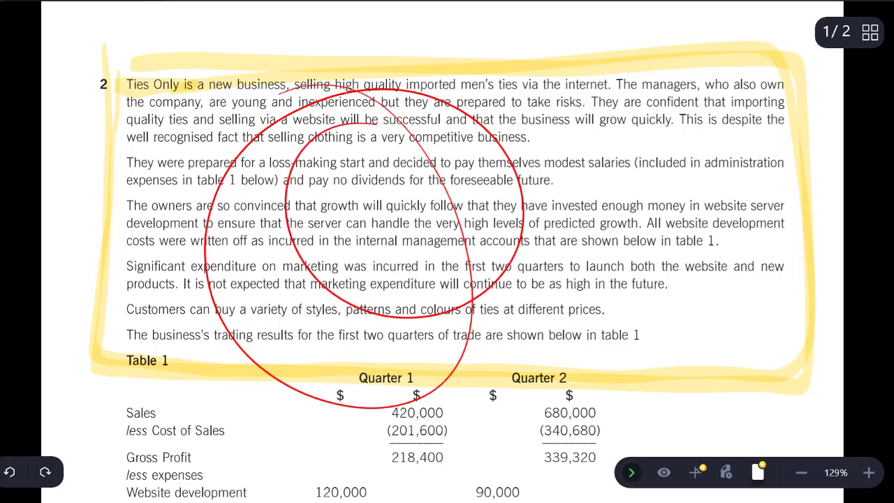
pyautogui.moveTo(338, 137); pyautogui.dragTo(524, 164)
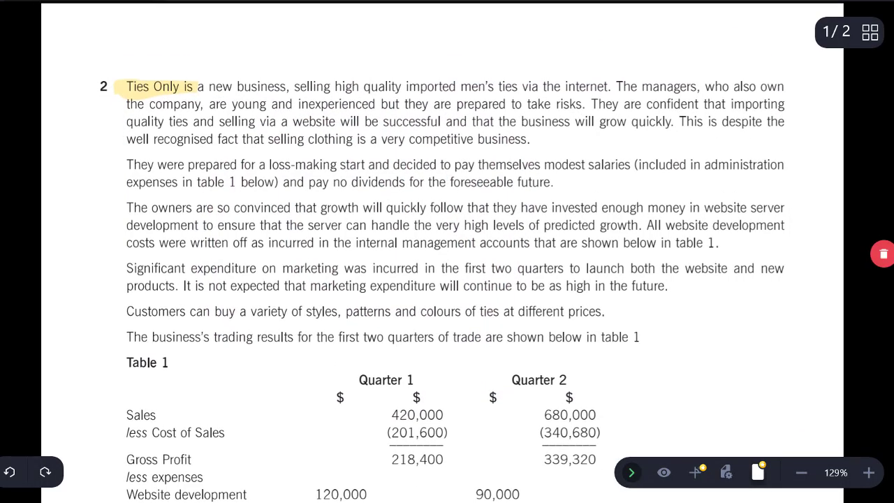
# Step: Highlight 'Assess the financial performance', 'first two quarters' and '(12 marks)' in requirement (a)
pyautogui.scroll(-3)
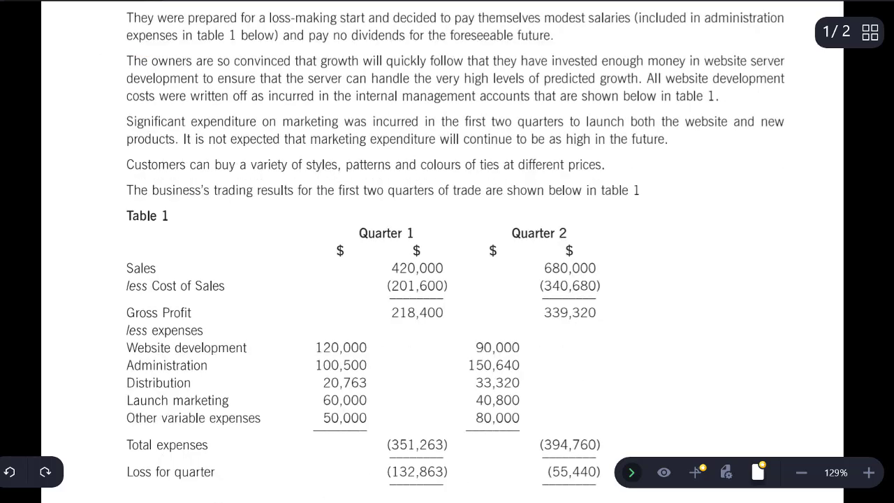
pyautogui.scroll(-3)
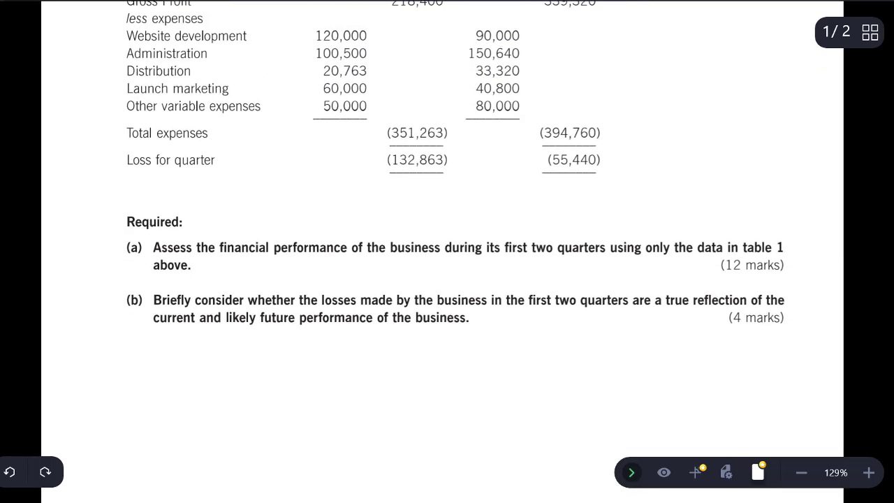
pyautogui.moveTo(154, 247); pyautogui.dragTo(363, 247)
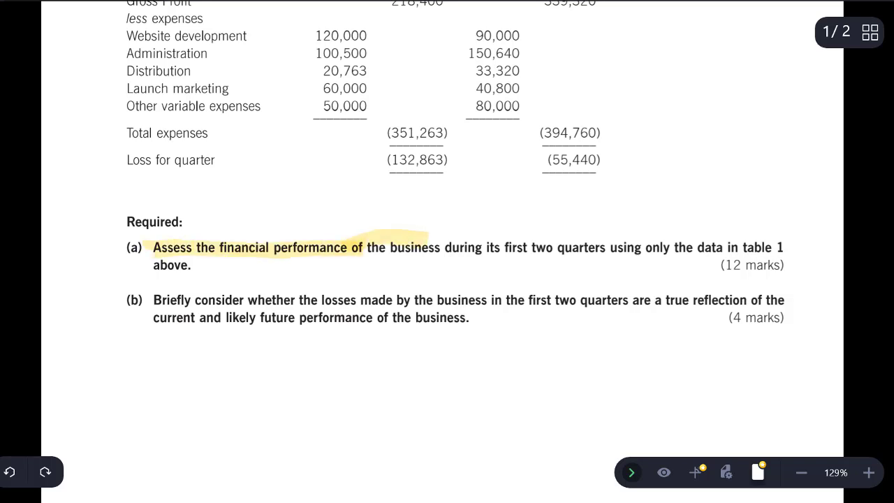
pyautogui.moveTo(440, 247); pyautogui.dragTo(608, 247)
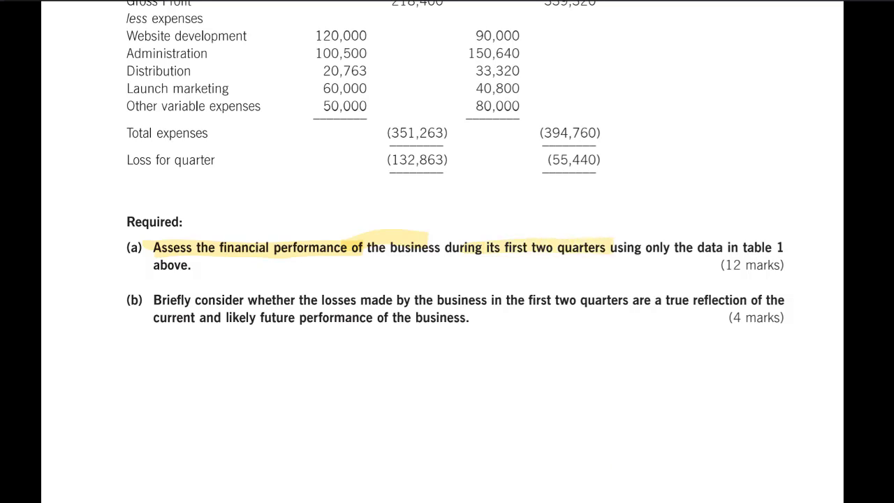
pyautogui.moveTo(715, 265); pyautogui.dragTo(793, 266)
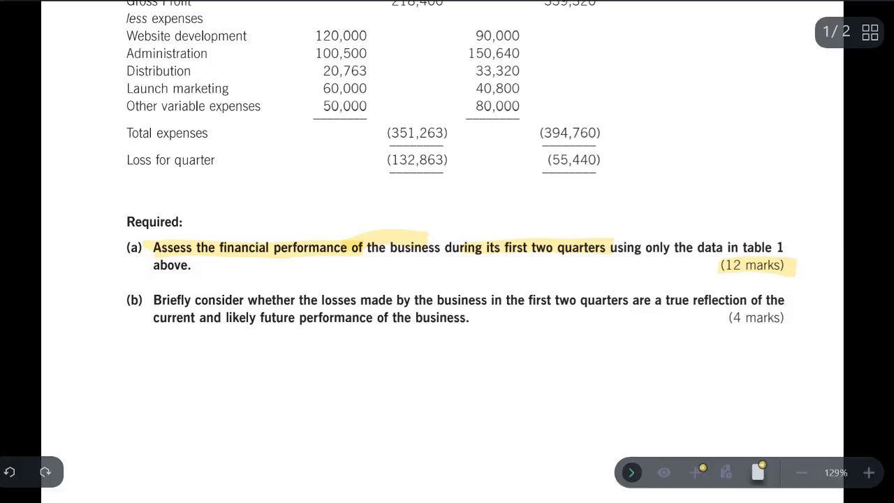
# Step: Highlight the start of requirement (c), then scroll back up towards Table 1
pyautogui.scroll(-3)
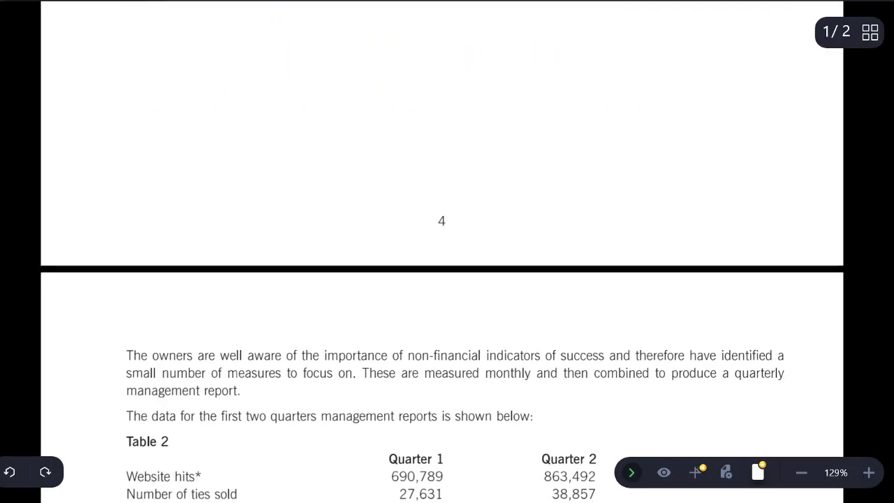
pyautogui.scroll(-3)
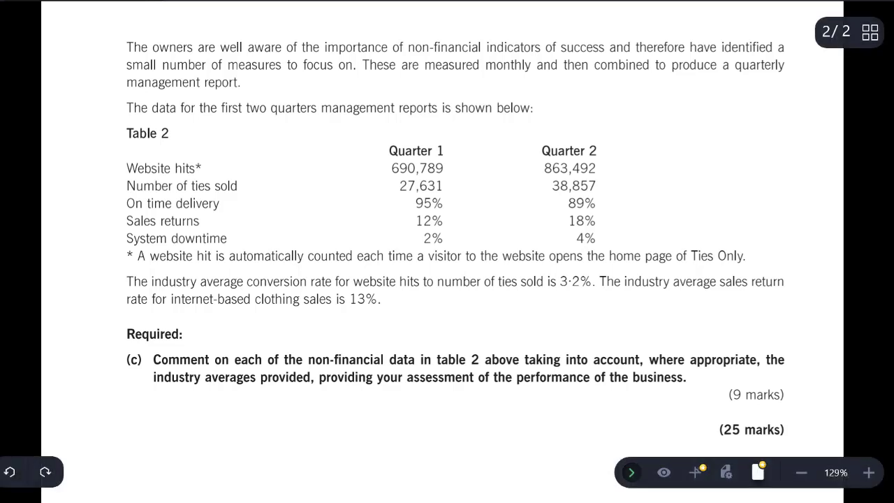
pyautogui.moveTo(153, 359); pyautogui.dragTo(477, 359)
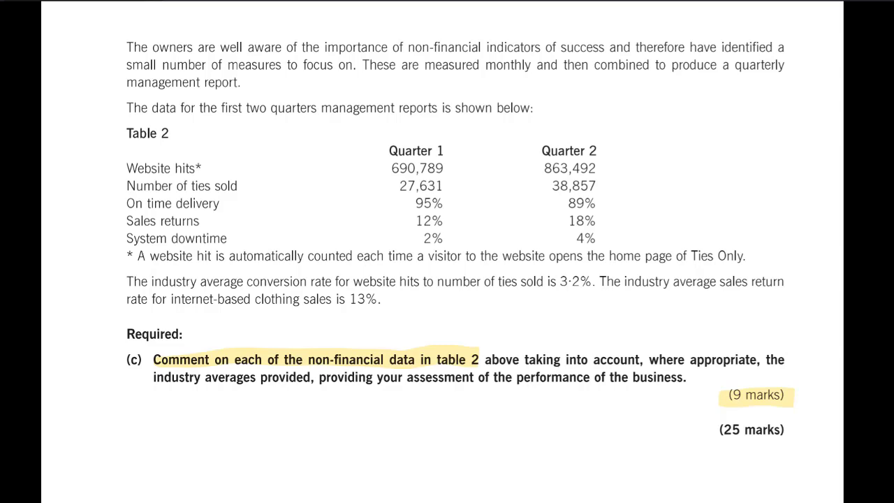
pyautogui.scroll(3)
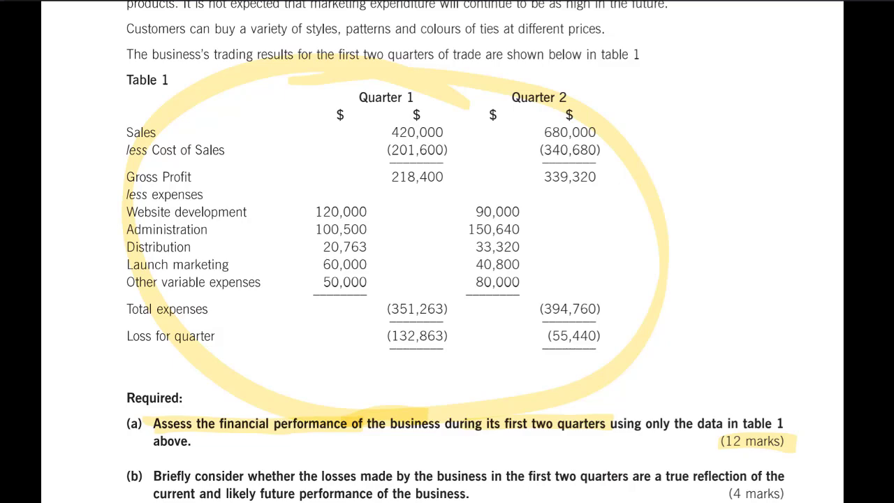
# Step: Scroll to the requirements and circle the word 'Assess' in requirement (a) in red
pyautogui.scroll(-3)
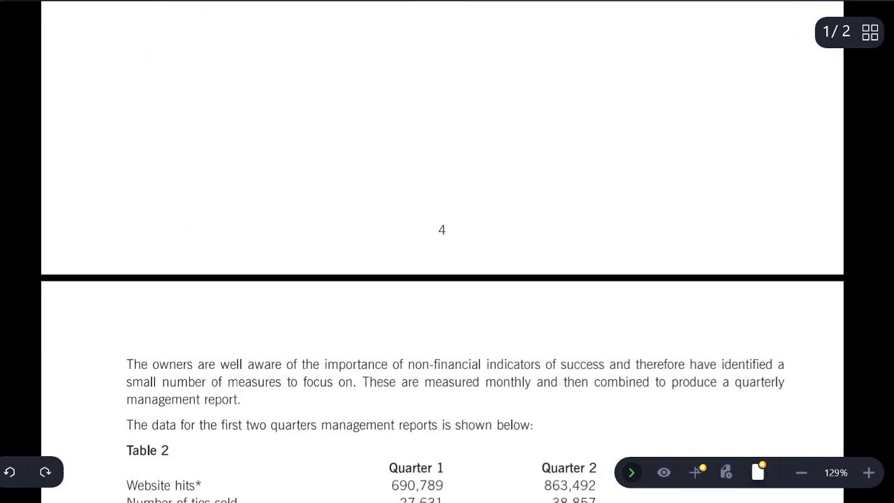
pyautogui.scroll(-3)
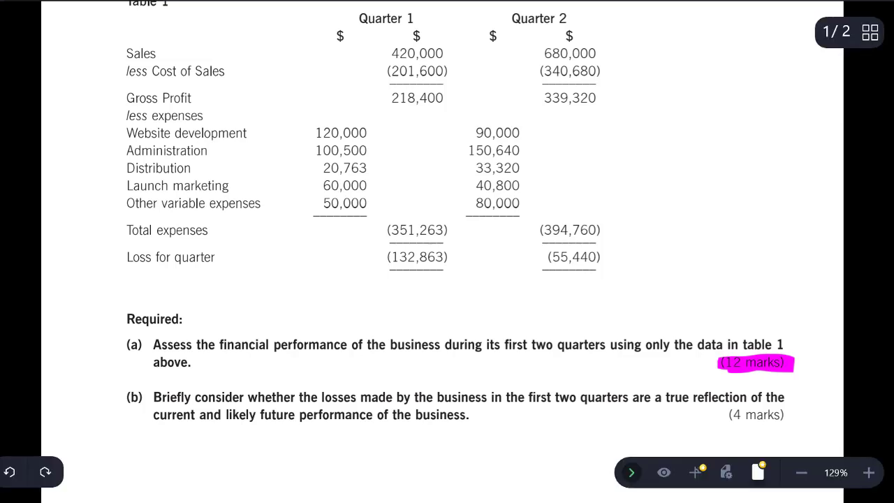
pyautogui.scroll(-3)
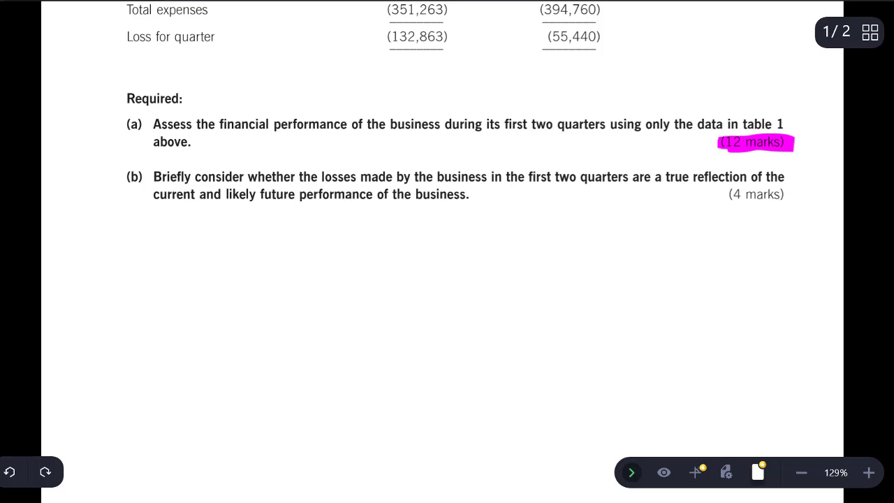
pyautogui.moveTo(150, 112); pyautogui.dragTo(198, 142)
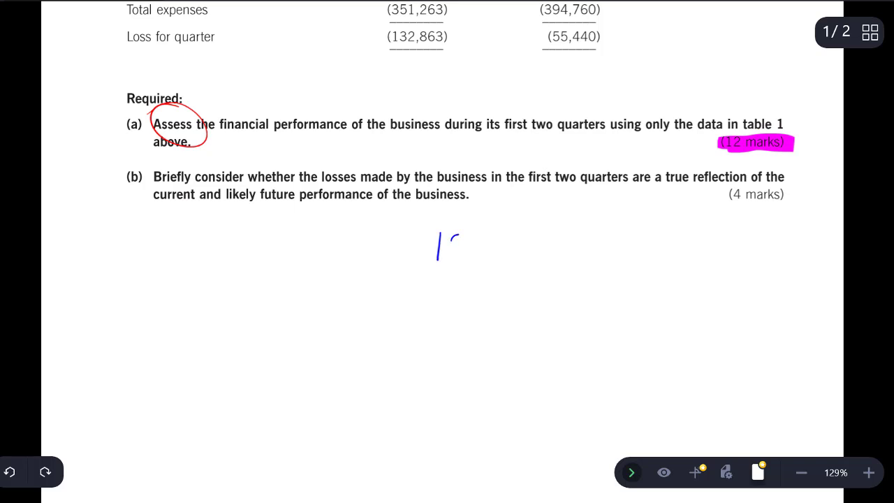
# Step: Handwrite '12' beneath the requirements with the pen tool
pyautogui.moveTo(454, 235); pyautogui.dragTo(468, 264)
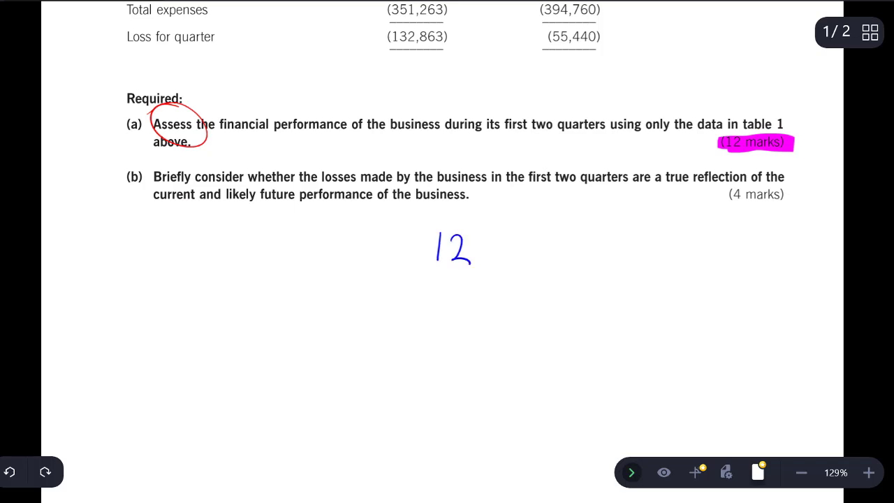
pyautogui.moveTo(426, 268); pyautogui.dragTo(377, 321)
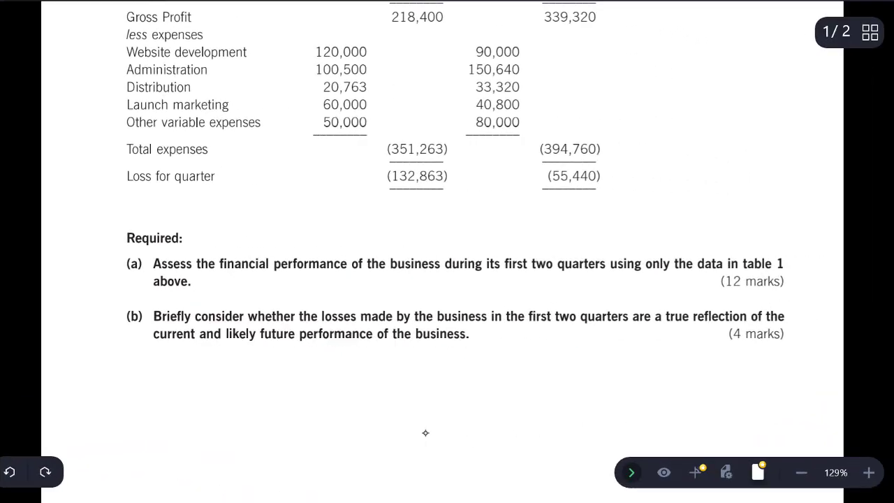
# Step: Leave the question paper so the blank answer document is showing
pyautogui.doubleClick(751, 281)
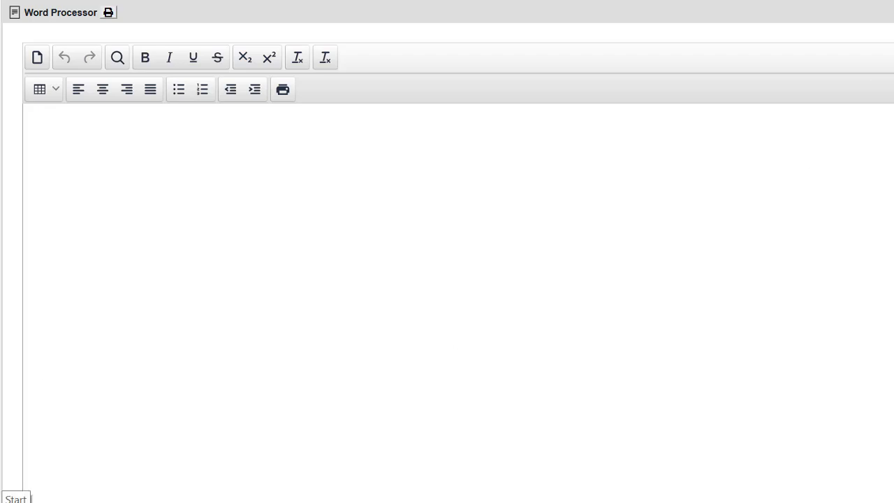
# Step: Insert an empty four-column, nine-row table into the answer document
pyautogui.click(77, 118)
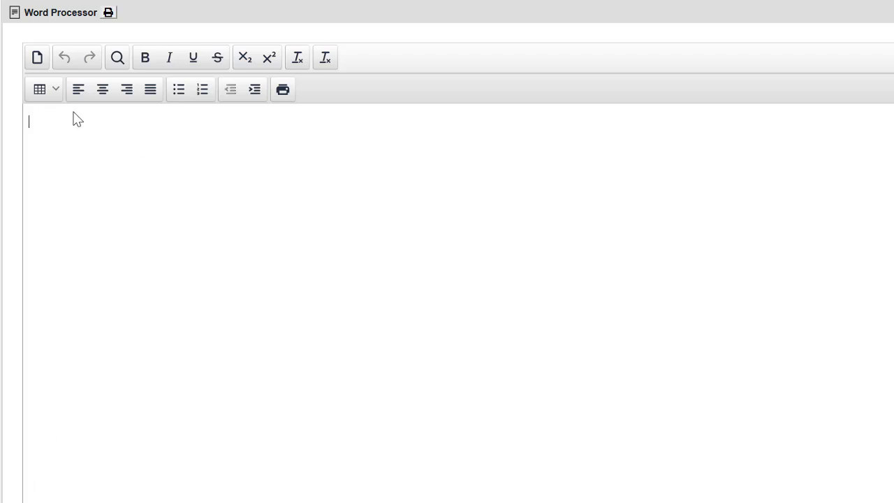
pyautogui.click(44, 89)
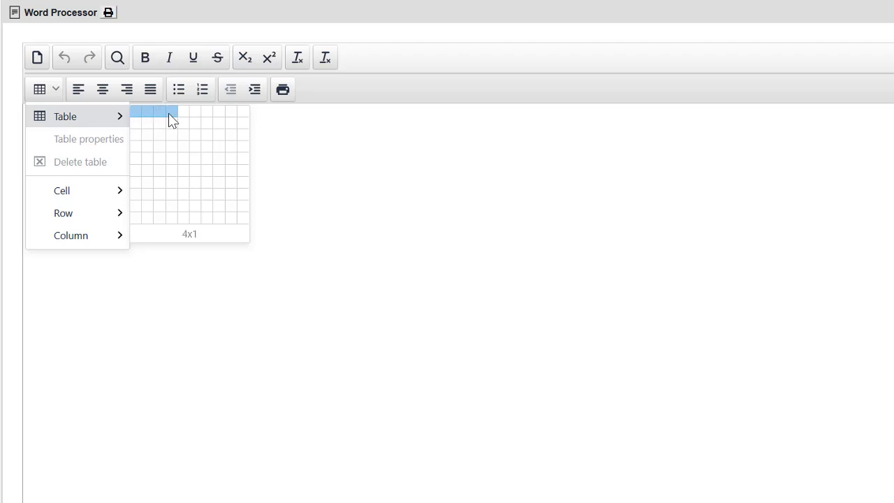
pyautogui.moveTo(174, 189)
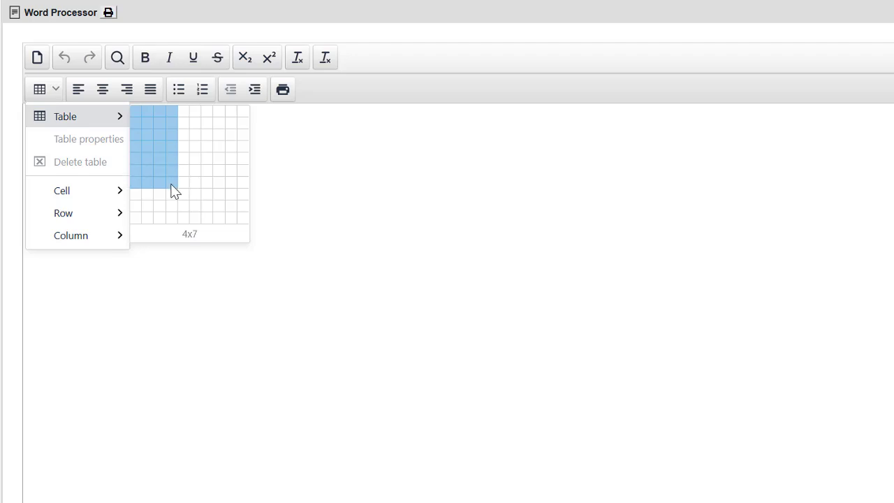
pyautogui.moveTo(176, 207)
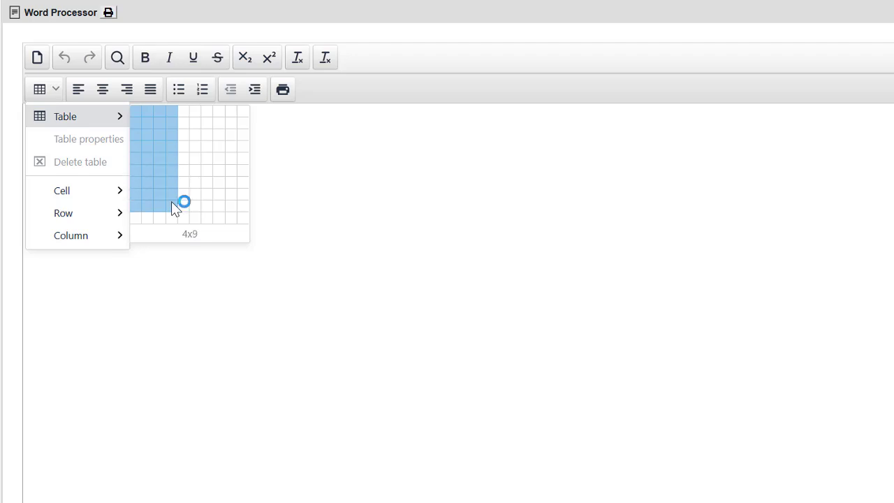
pyautogui.click(175, 202)
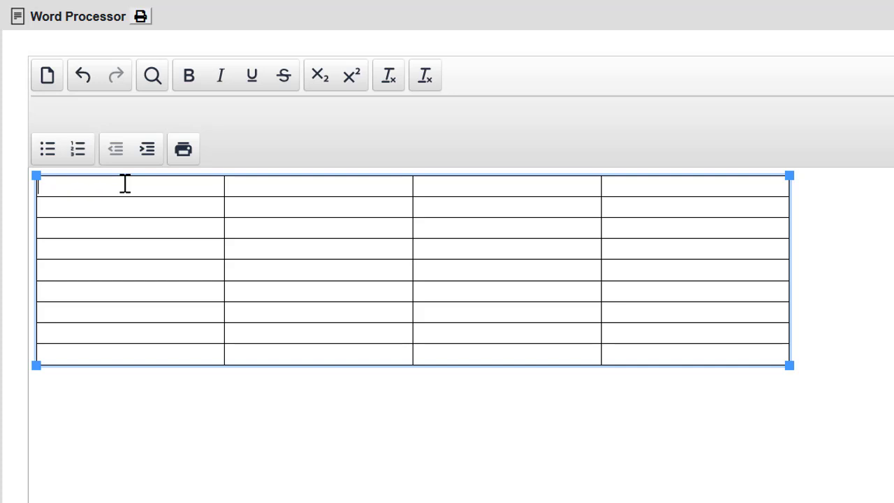
# Step: Enter the column headings MEASURE, WORKING, RESULT and DISCUSSION
pyautogui.write('Ma')
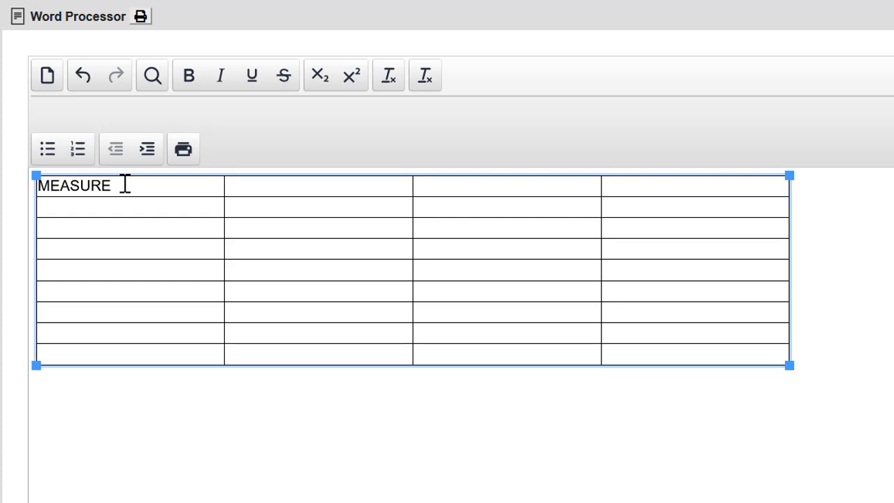
pyautogui.write('WORKING')
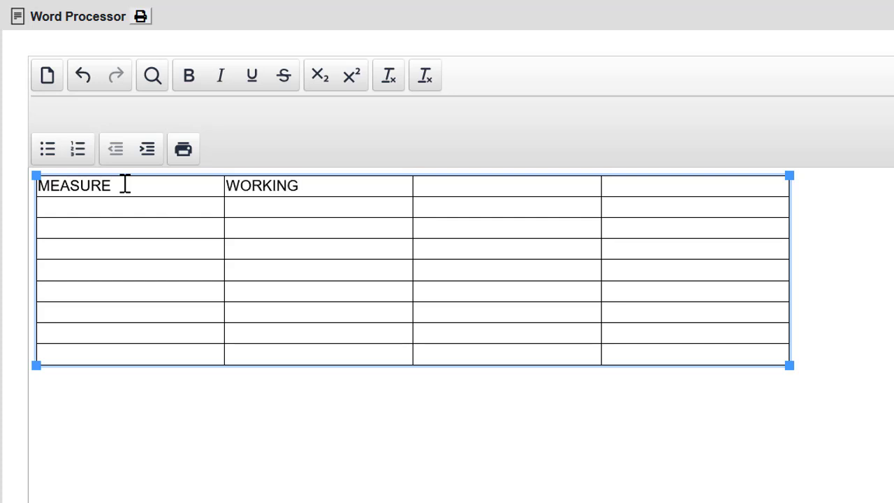
pyautogui.write('RES')
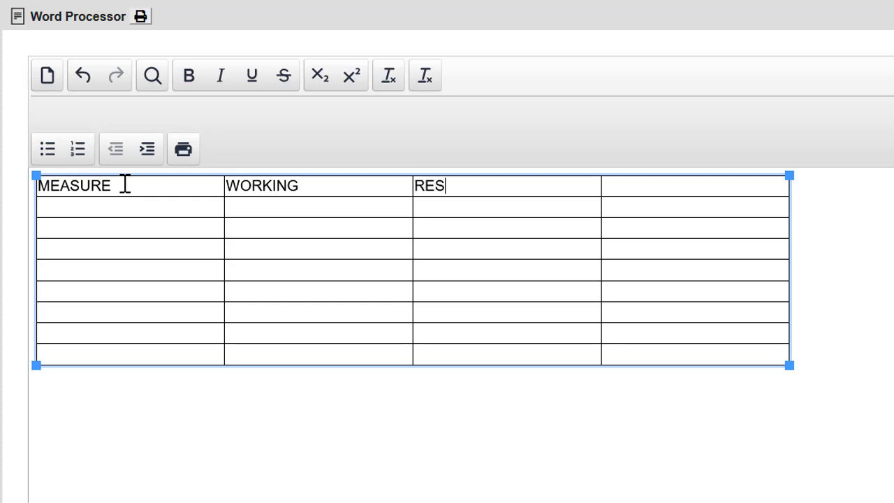
pyautogui.write('ULT')
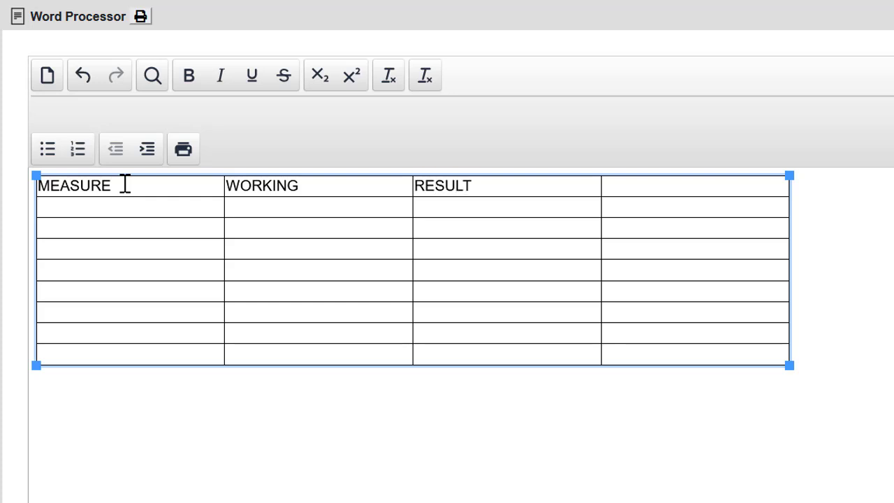
pyautogui.write('DIS')
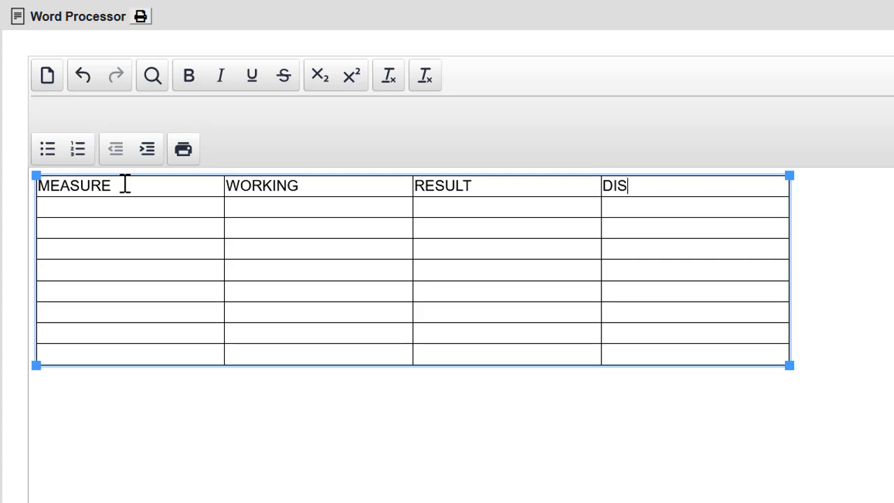
pyautogui.write('CUSSION')
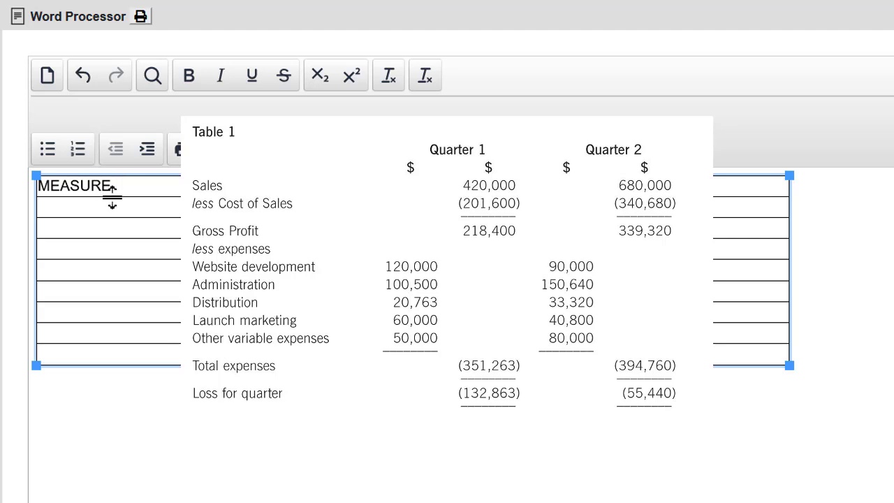
# Step: List Change in sales, Gross margin and Change in expenses down the first column
pyautogui.write('Change i')
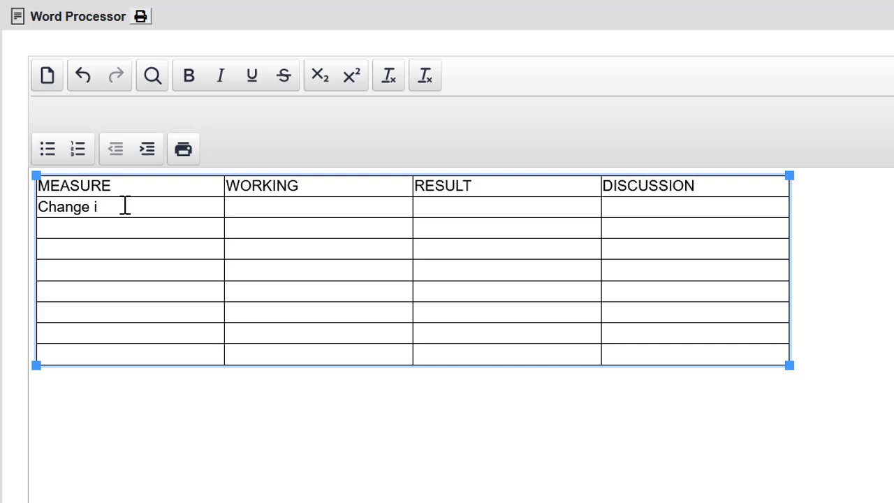
pyautogui.write('n sales')
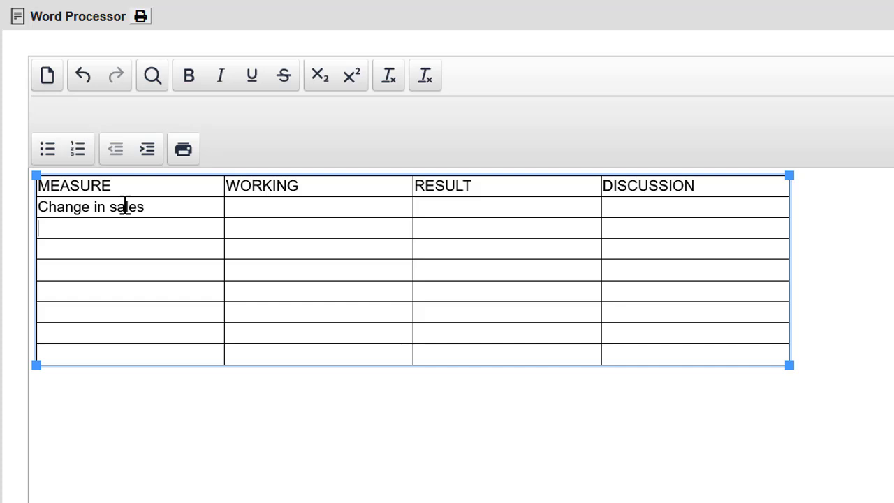
pyautogui.write('Gro')
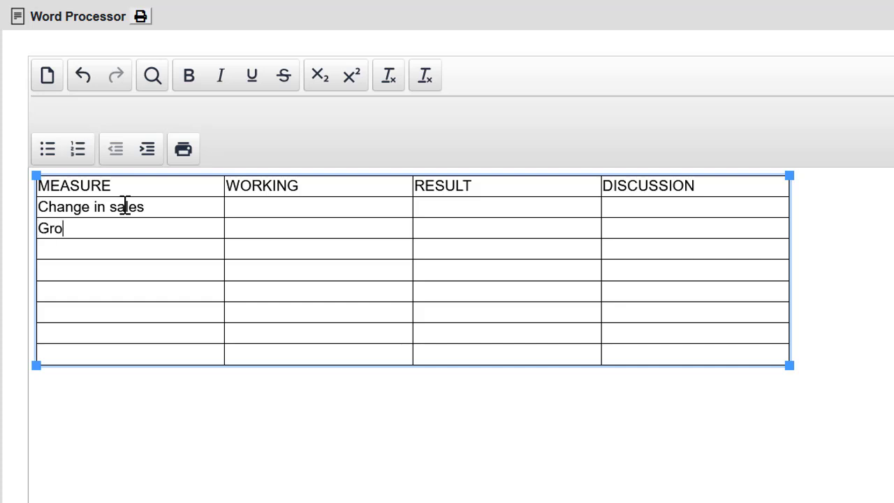
pyautogui.write('ss margin')
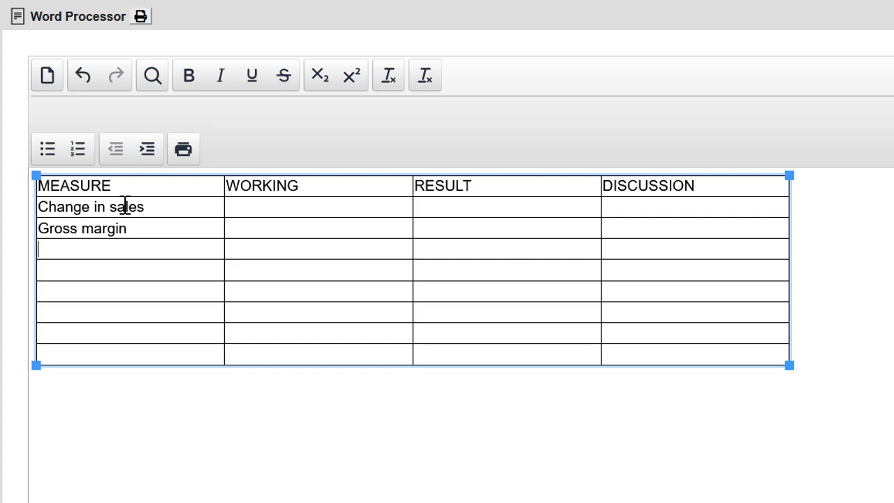
pyautogui.write('Change in admi')
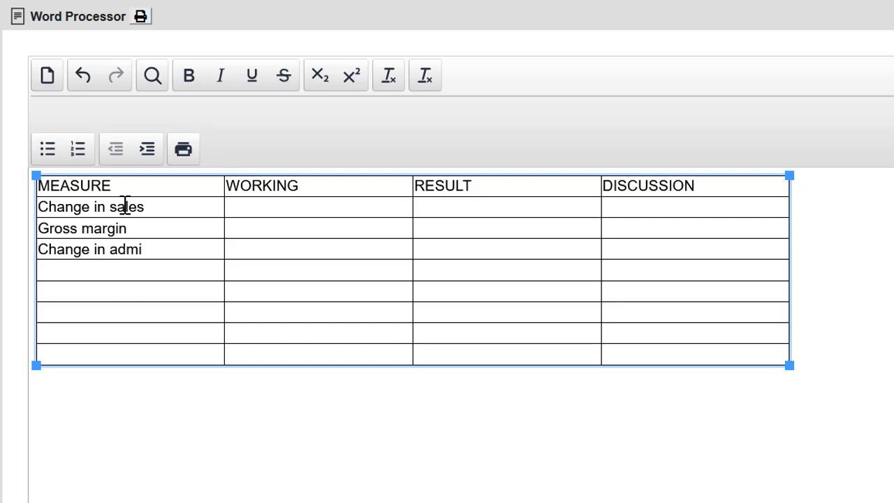
pyautogui.write('n exp,')
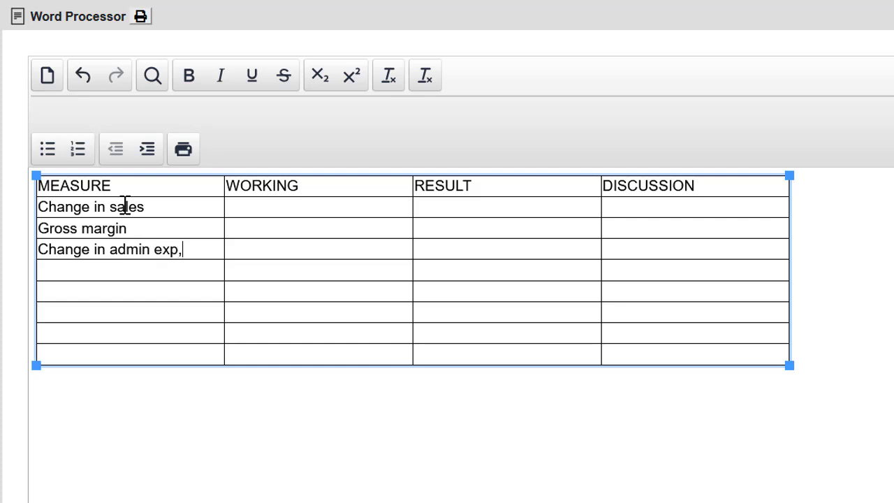
# Step: Add marketing, distribution costs and Change in net margin as the remaining measures
pyautogui.write('Change in laun')
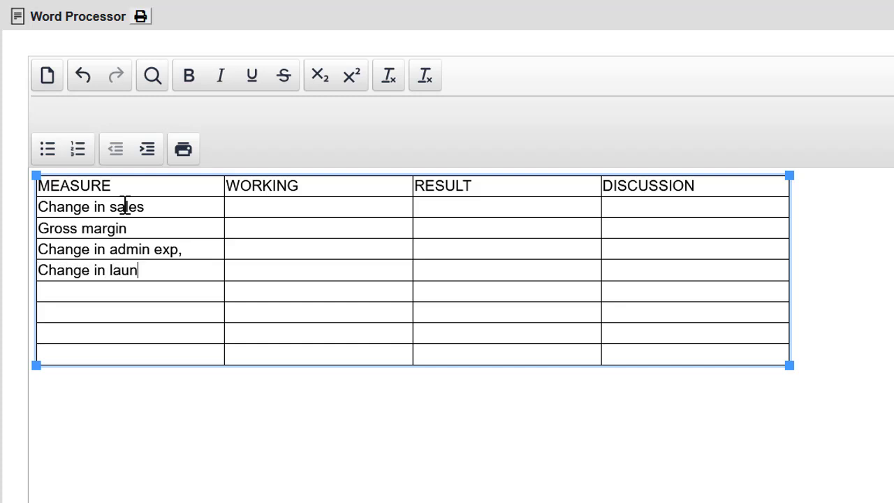
pyautogui.write('chma')
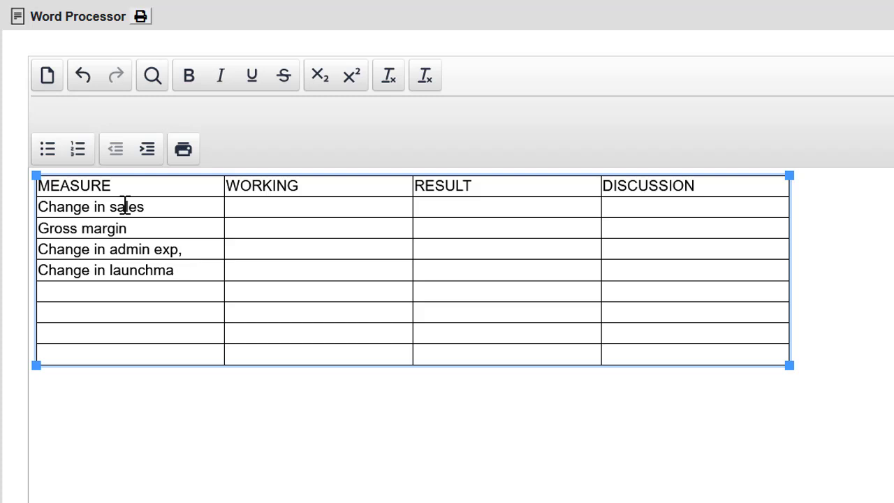
pyautogui.write('marketing')
pyautogui.write('Change in dis')
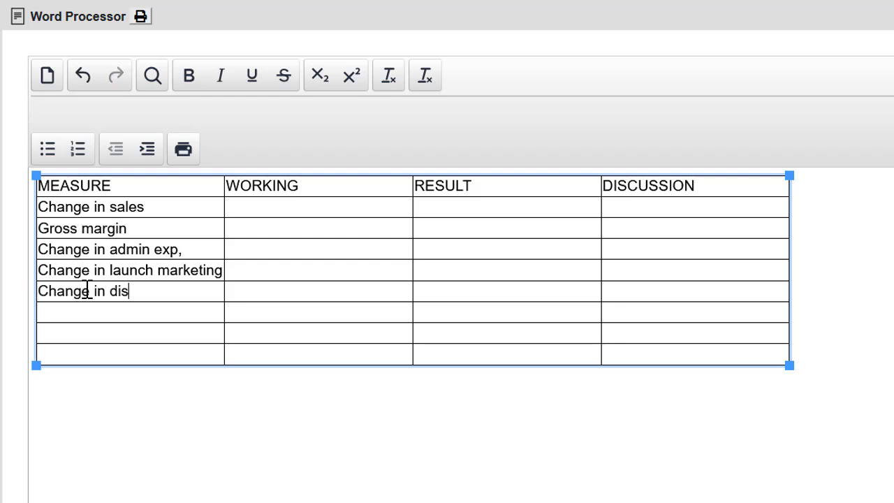
pyautogui.write('tribution costs')
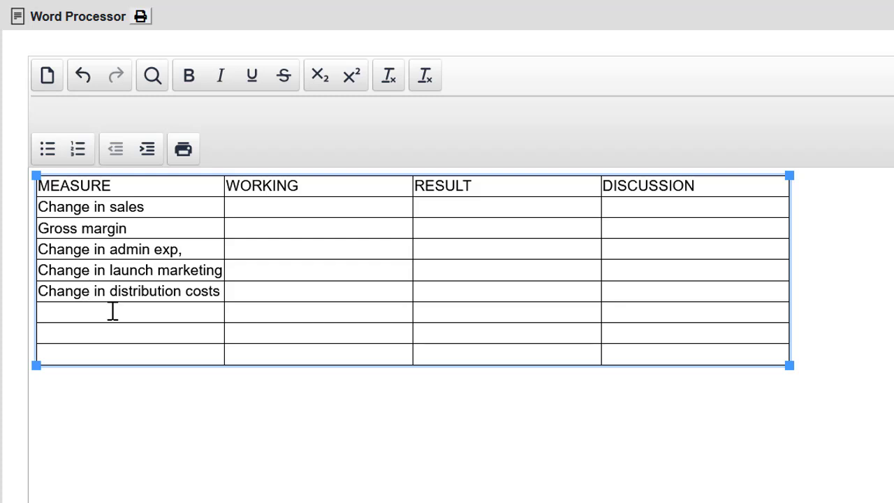
pyautogui.write('Cha')
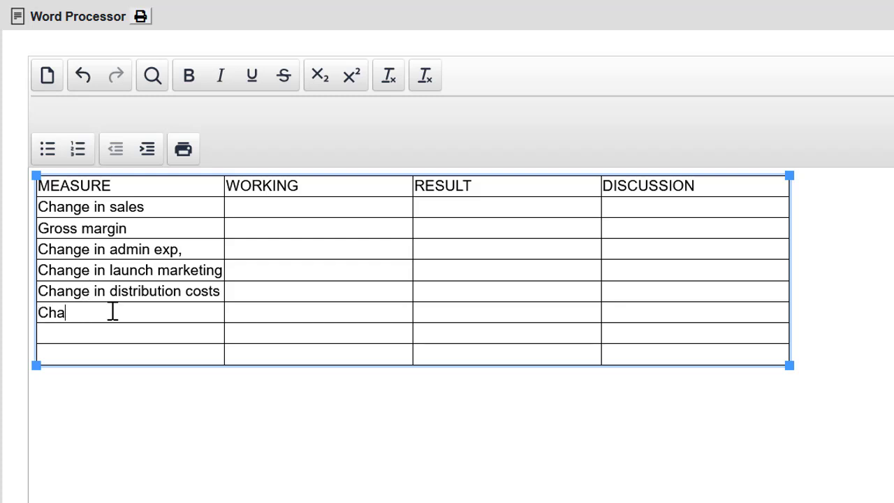
pyautogui.write('nge in net margin')
pyautogui.click(319, 206)
pyautogui.write('680/420-1')
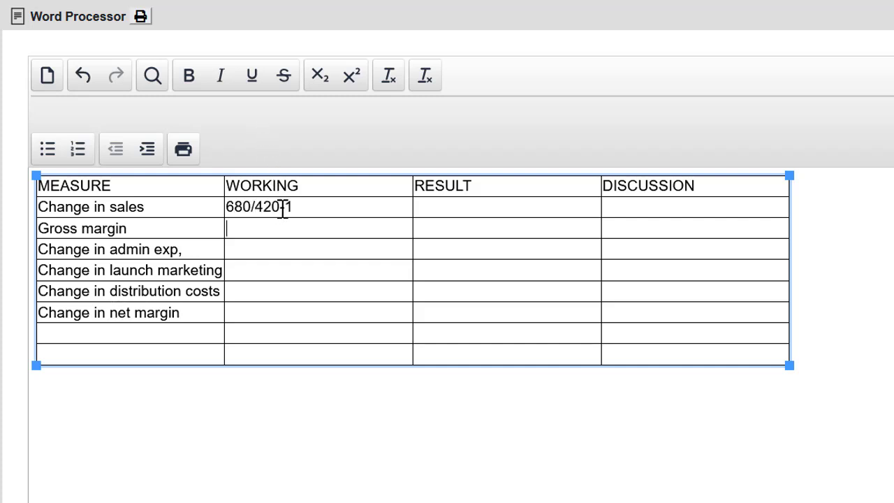
# Step: Enter the sales and gross margin workings, including Q1 218.4/420 and 150.6/100.5
pyautogui.write('Q1')
pyautogui.write('Q2')
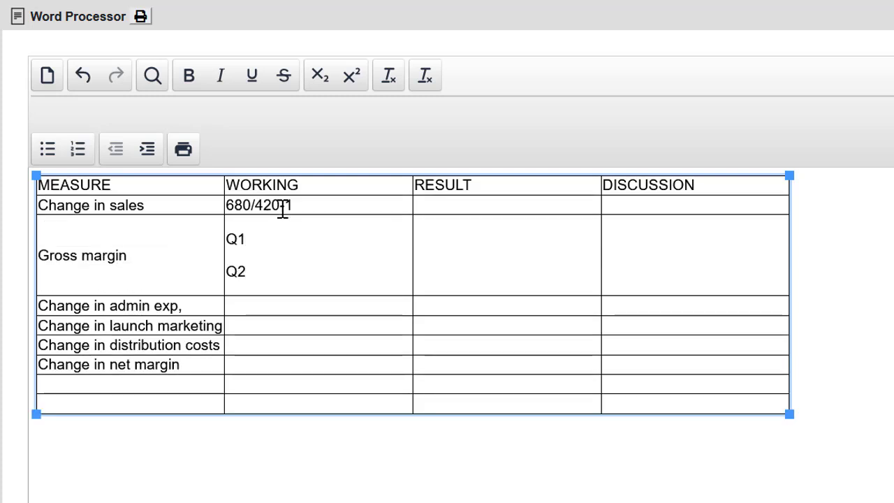
pyautogui.write('C')
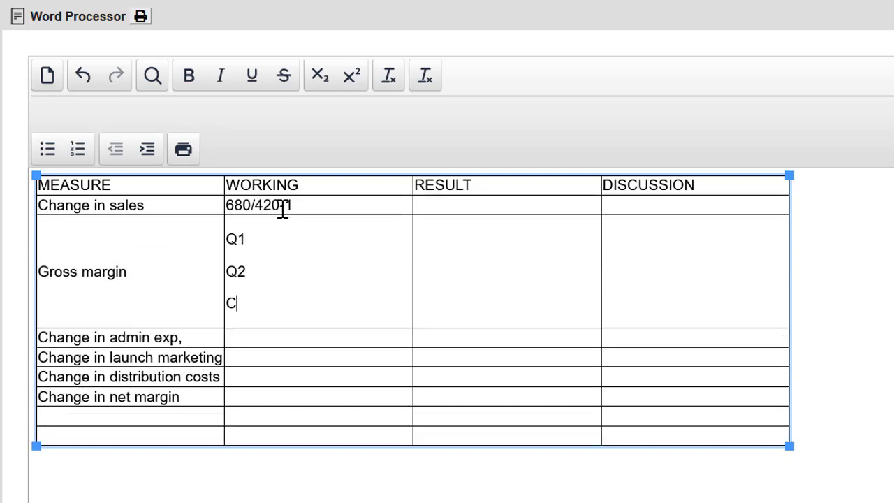
pyautogui.write('hange')
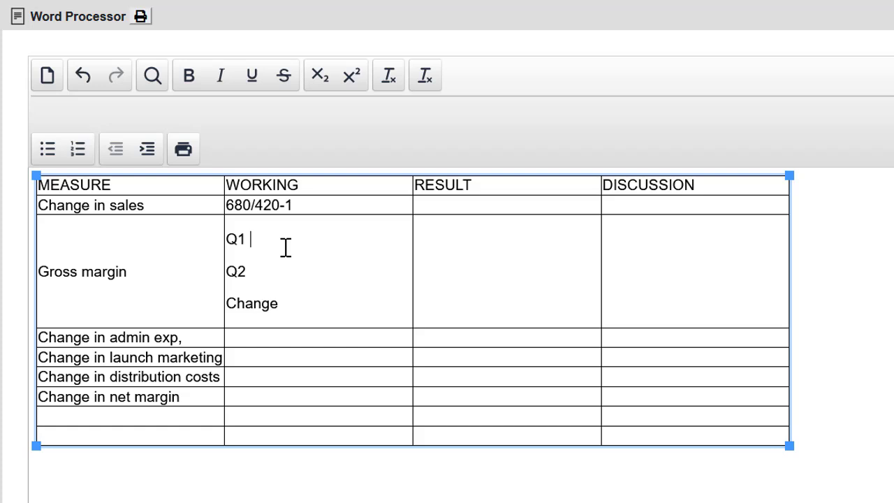
pyautogui.write('218.4/420')
pyautogui.click(271, 271)
pyautogui.write(' 339.3/680')
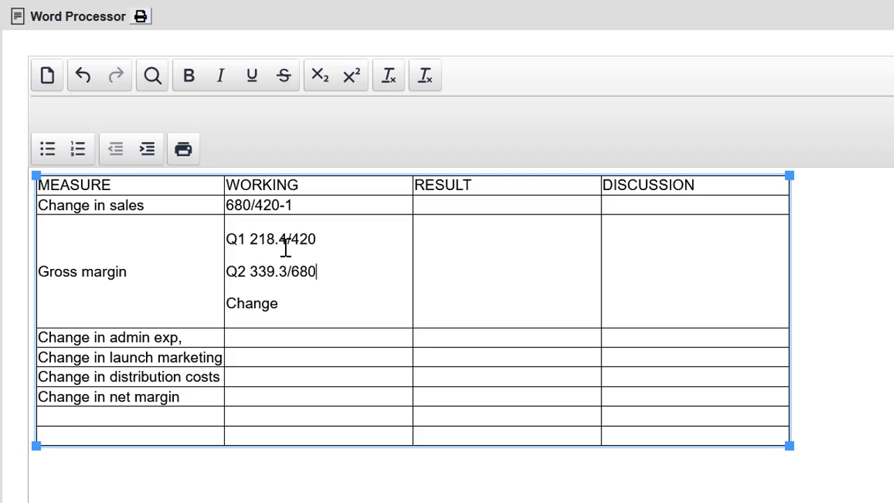
pyautogui.write('150.6/100.5')
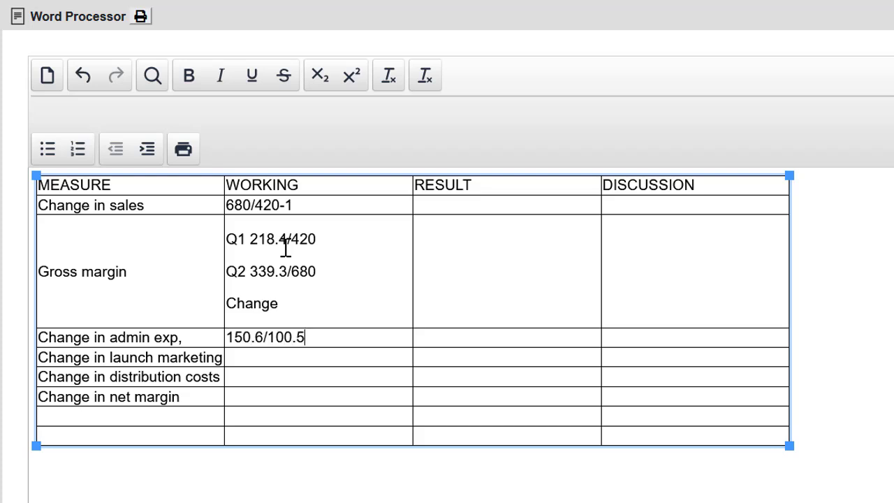
# Step: Enter the expense workings 40.8/60 - 1 and 33.3/20, and net margin Q1 -132, -55.8/680
pyautogui.write('40.8/60')
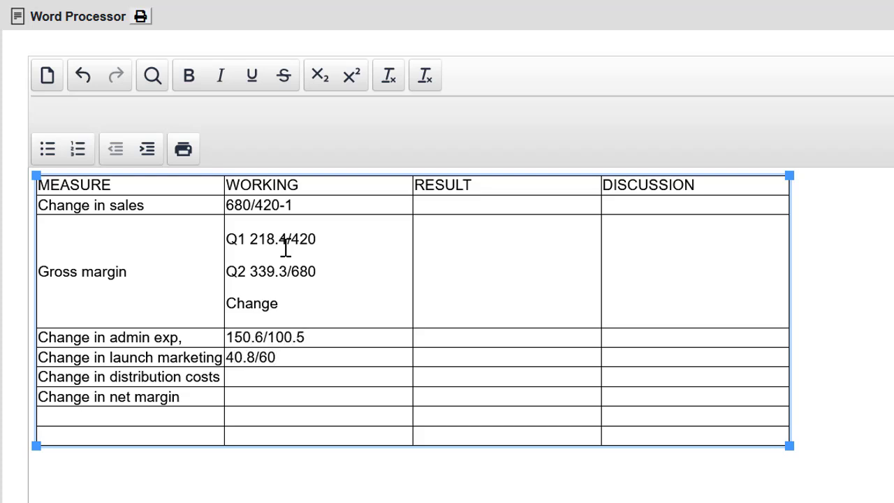
pyautogui.write('- 1')
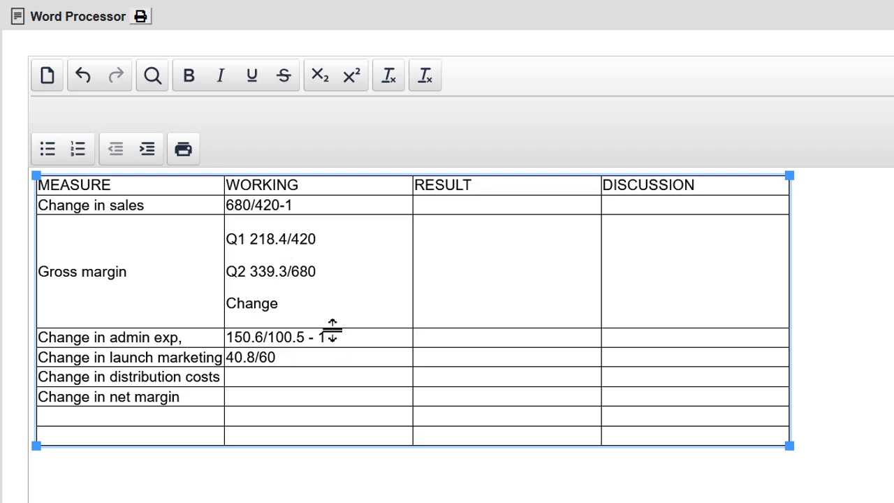
pyautogui.write('33.3/20.')
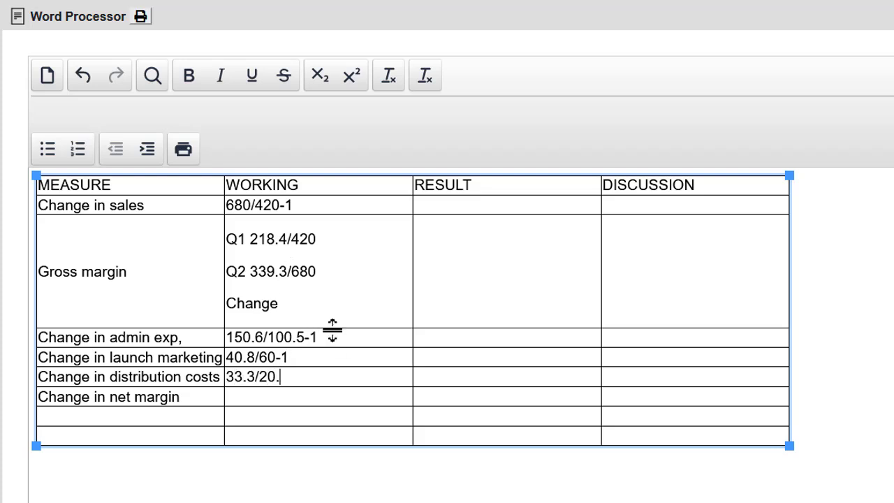
pyautogui.write('Q1 -132.9/420')
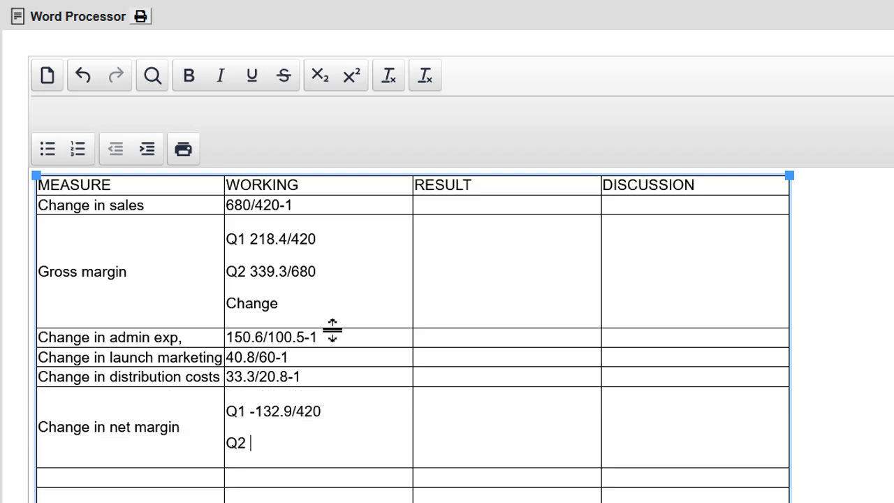
pyautogui.write('-55.8 / 680')
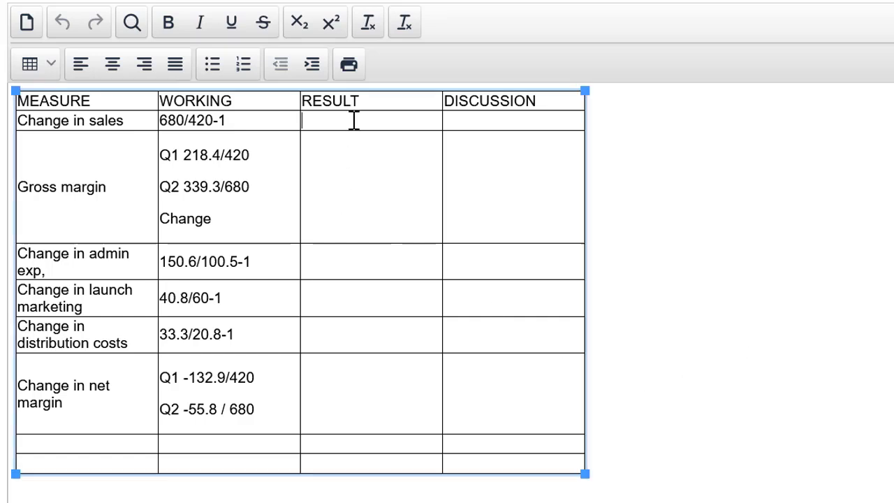
pyautogui.moveTo(398, 200)
pyautogui.write('62% increase')
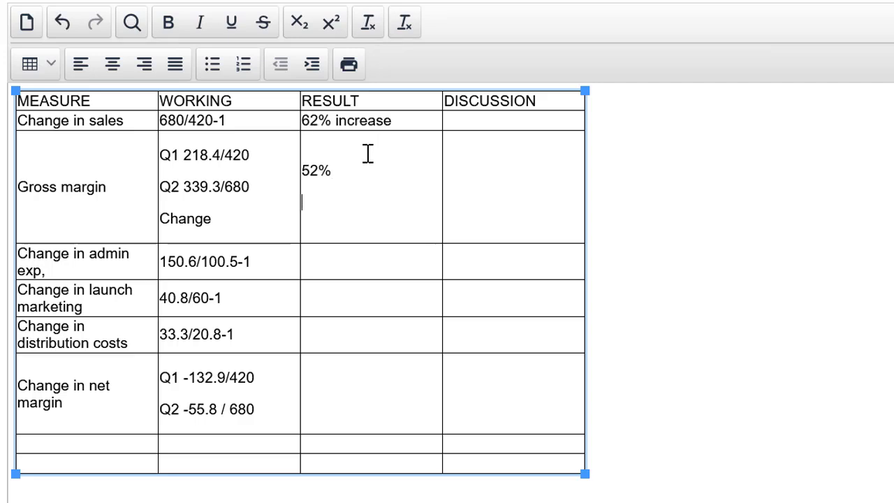
# Step: Record results of 50%, -31.6% and a 74% drop for the final measures
pyautogui.write('50%')
pyautogui.click(370, 334)
pyautogui.write('60')
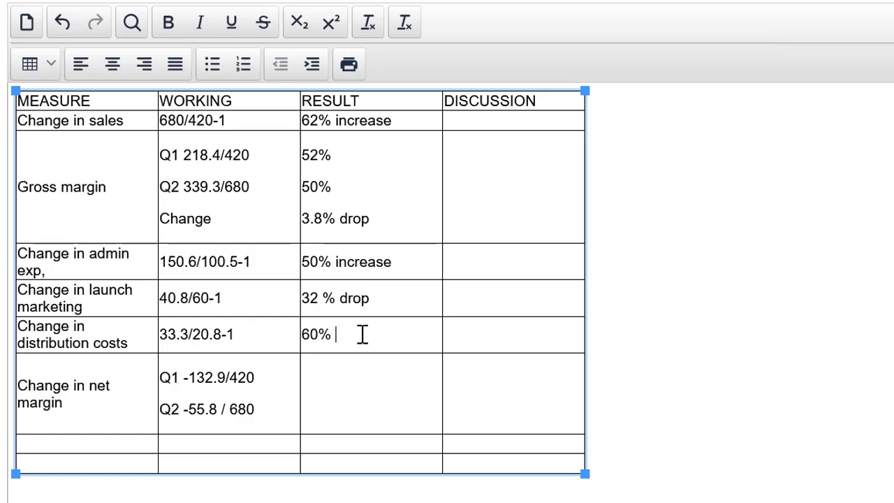
pyautogui.write('-31.6%')
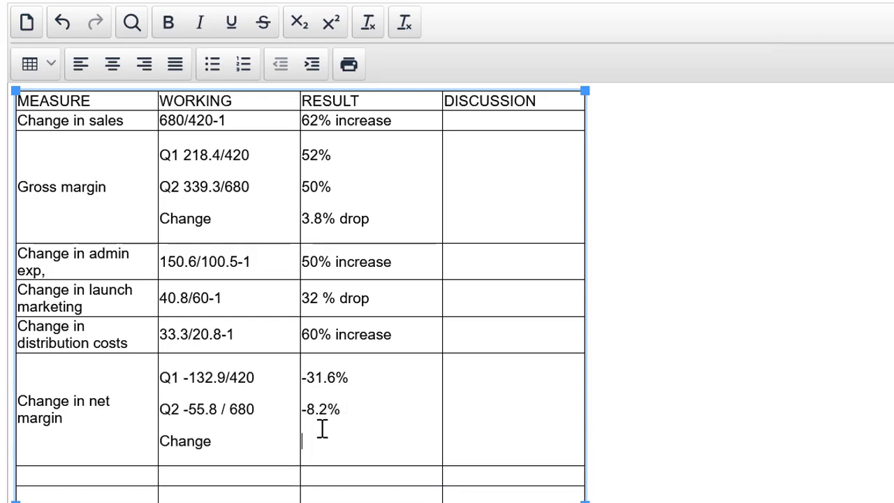
pyautogui.write('74% drop')
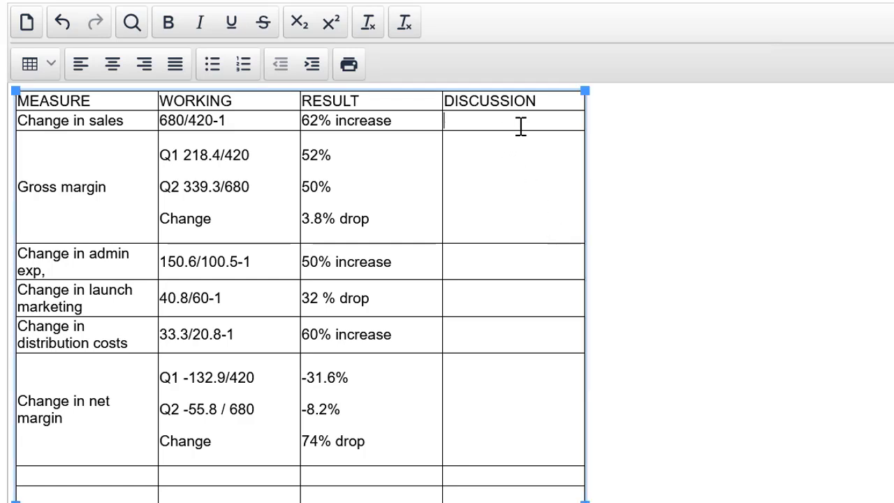
pyautogui.write('Sales increased')
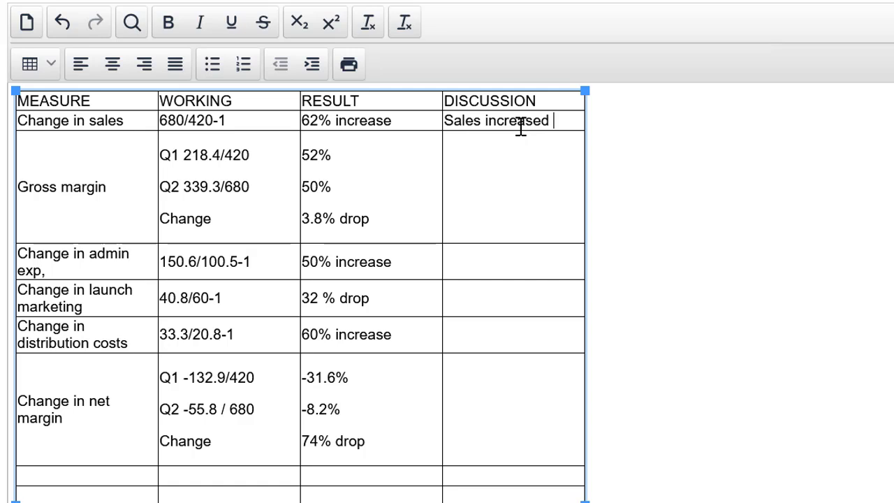
pyautogui.write('62%')
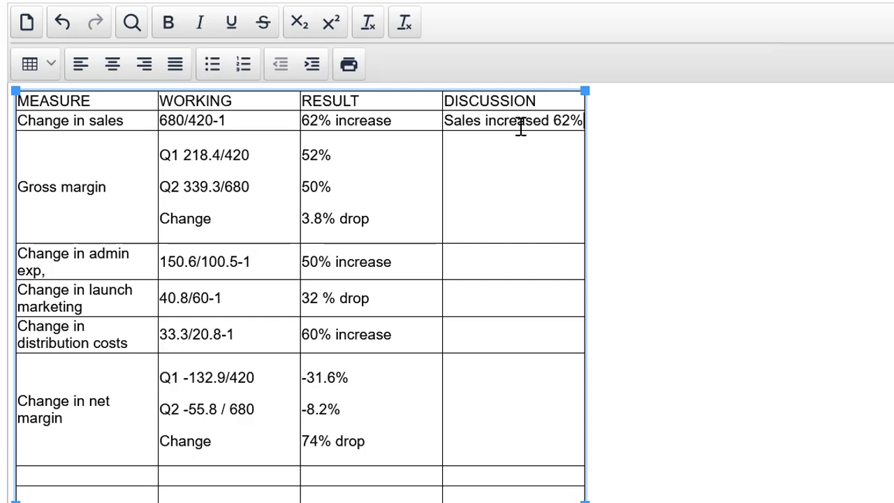
pyautogui.press('Backspace')
pyautogui.write('This is a good si')
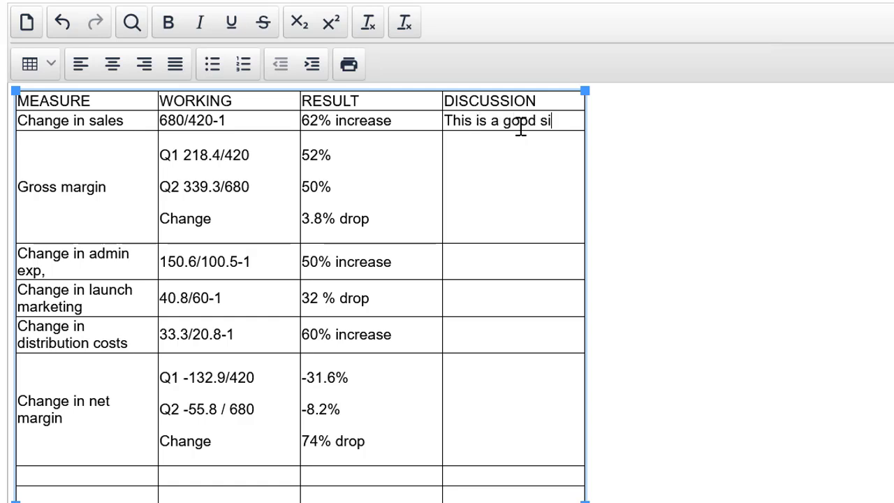
pyautogui.write('gn.')
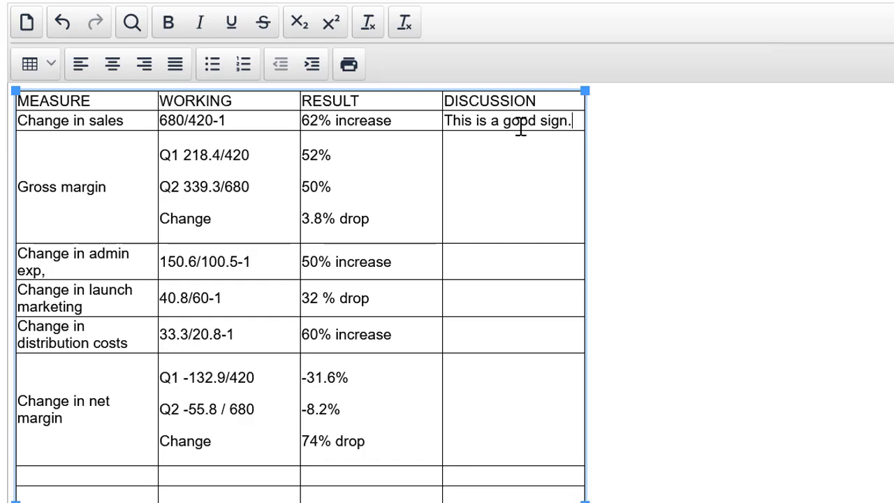
pyautogui.press('Backspace')
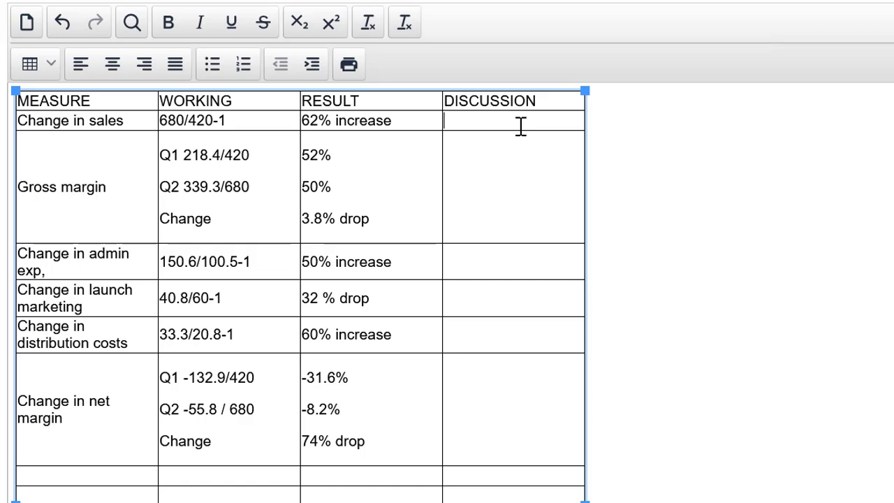
# Step: Write the sales discussion: launch marketing investment has paid off and sales are increasing
pyautogui.write('This is an excellent sign.')
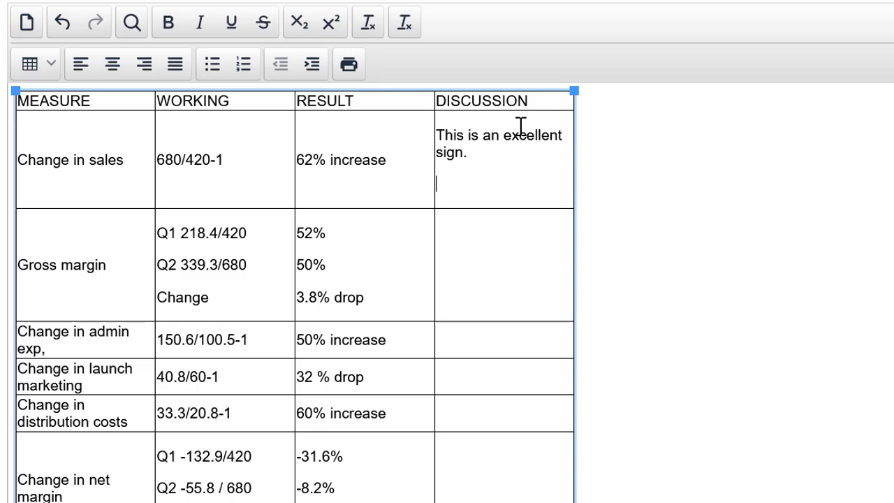
pyautogui.write('It looks like their investment in lu')
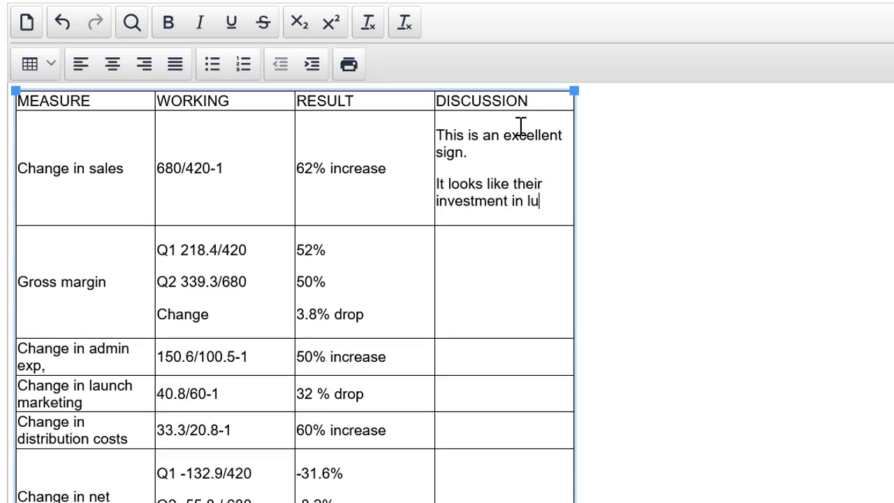
pyautogui.write('launch marketing has paid off ad')
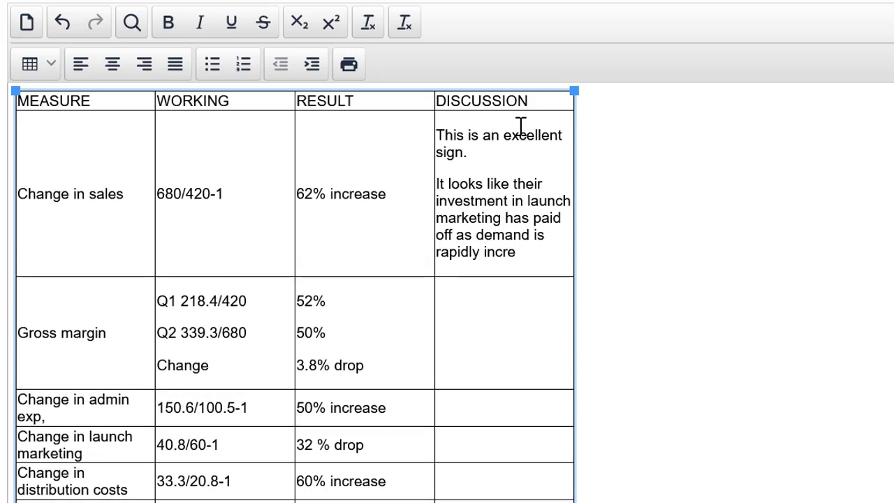
pyautogui.write('asing.')
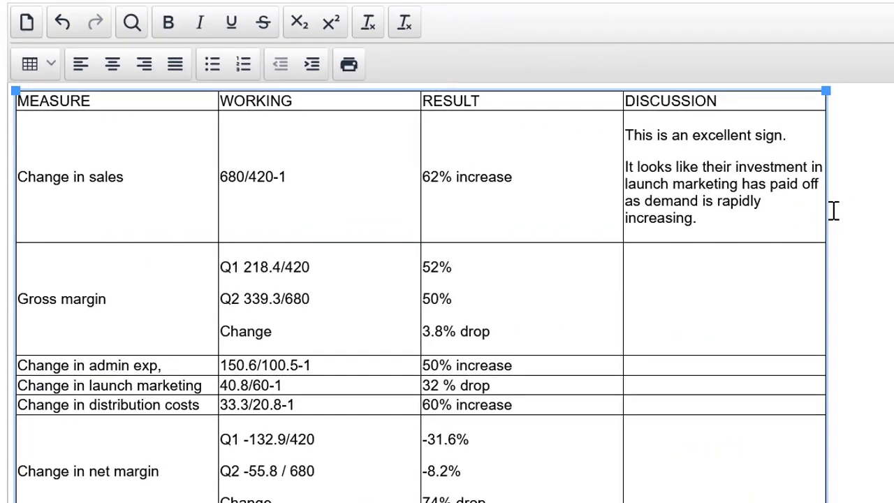
# Step: Write the gross margin discussion: unfavourable FX raising cost of sales, or possible price cuts behind the 62% increase
pyautogui.write('This is a')
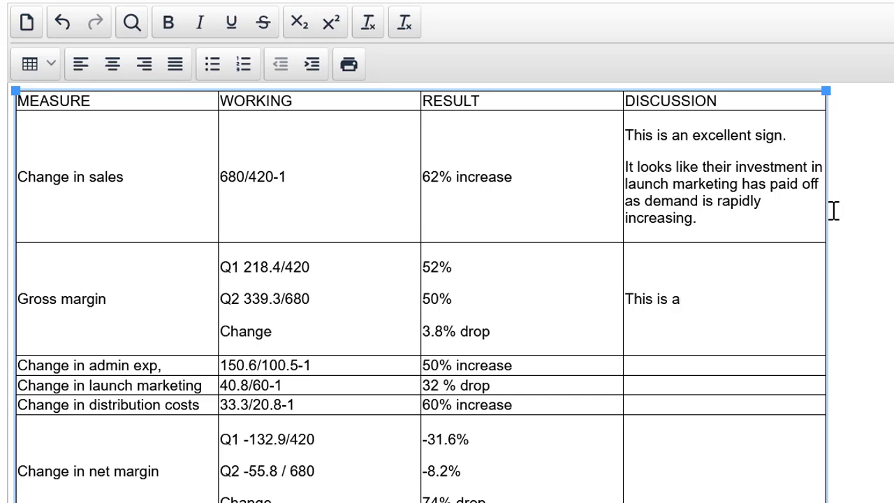
pyautogui.write('concern.')
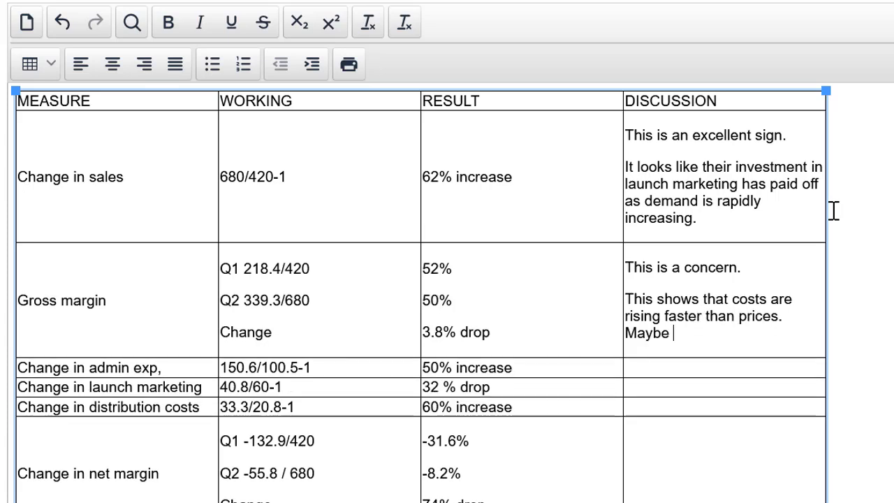
pyautogui.write('the FX rate moved unfavorable so cost of sales has increased.')
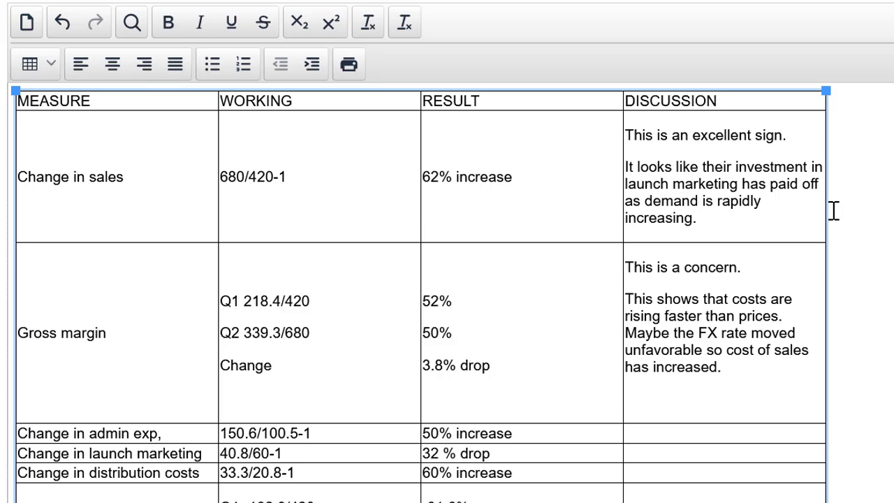
pyautogui.click(626, 398)
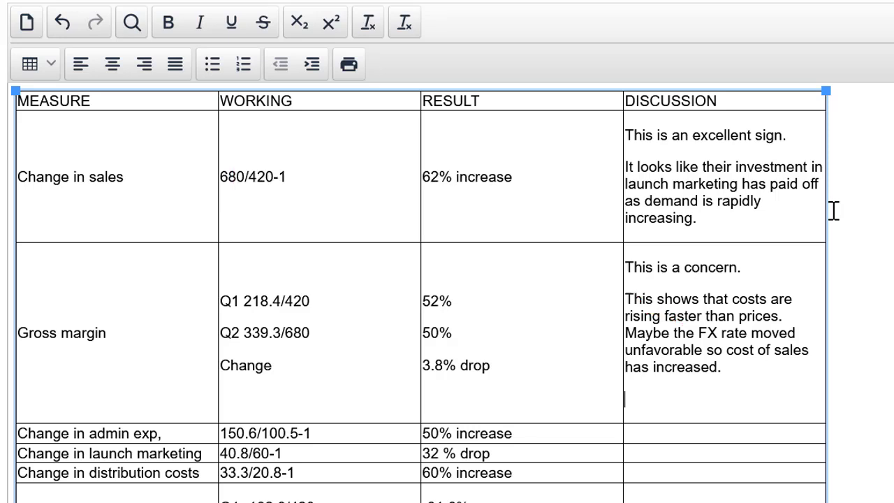
pyautogui.write('Or')
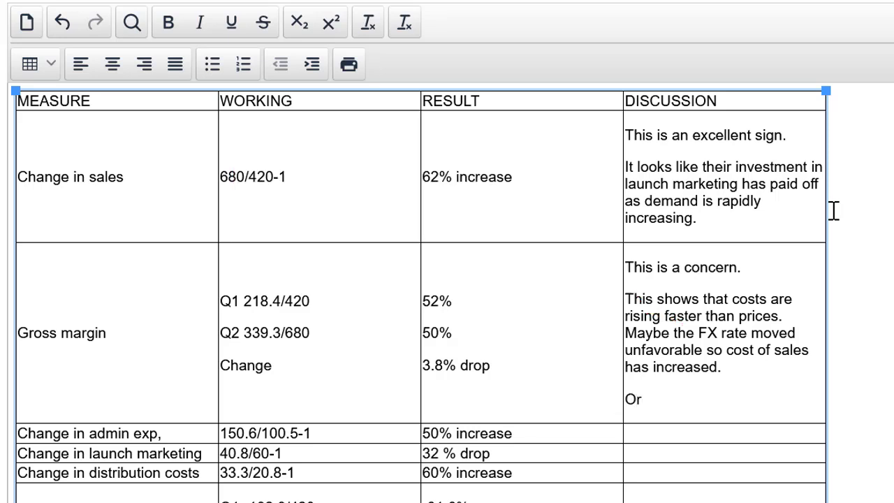
pyautogui.write(', maybe Ties Only dropped their prices to stimulate demand, driving the')
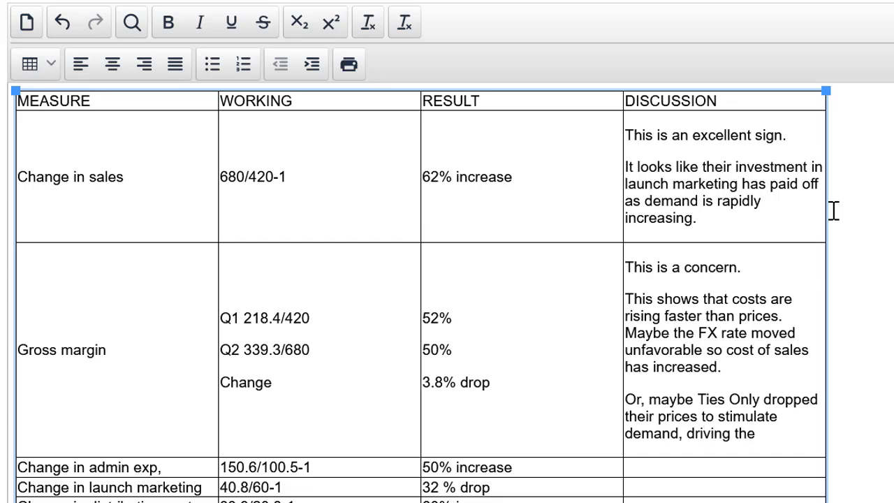
pyautogui.write('62% increase above.')
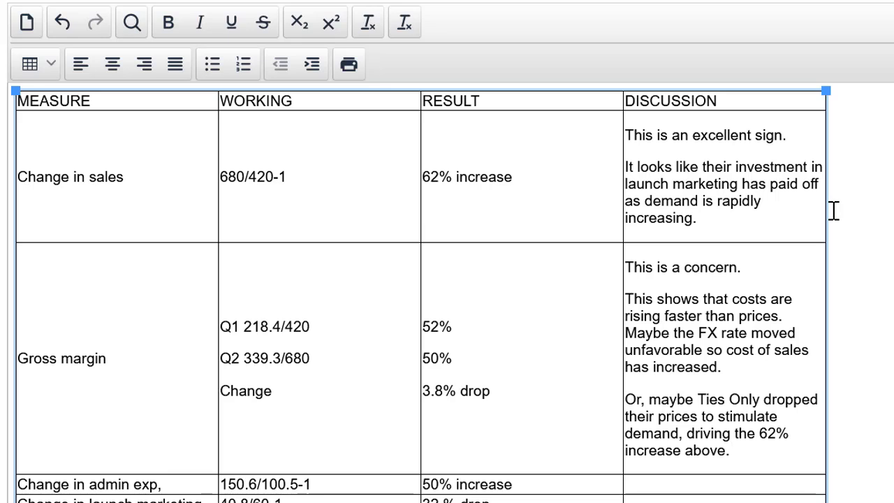
pyautogui.click(726, 449)
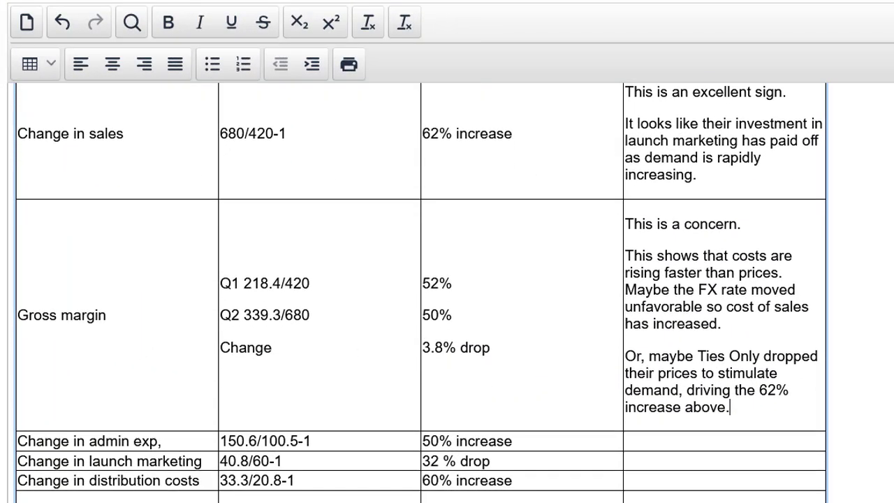
# Step: Write the admin expenses and launch marketing discussion: fixed costs, spending in anticipation of more sales, start-up costs
pyautogui.scroll(-3)
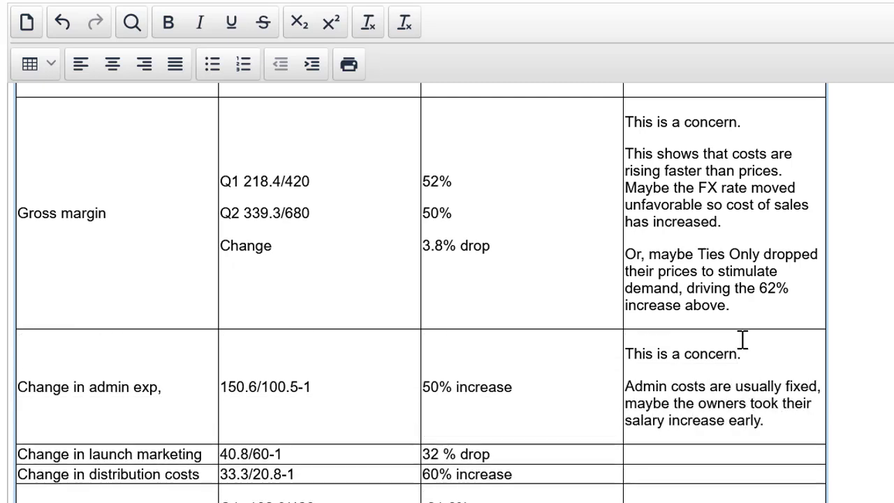
pyautogui.click(765, 419)
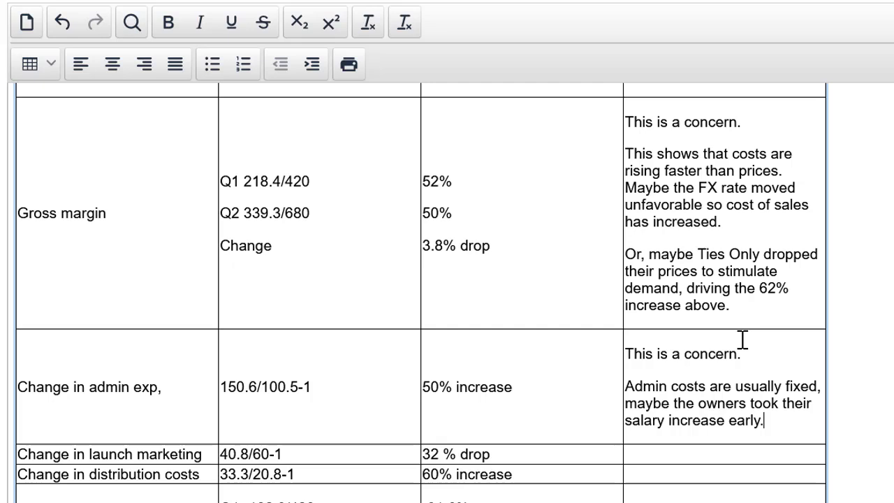
pyautogui.write('Or')
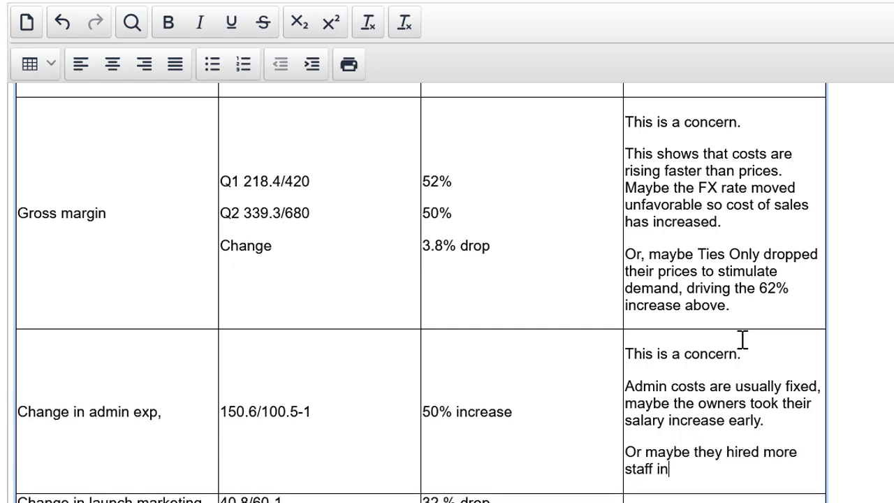
pyautogui.write('anticipation of more sales.')
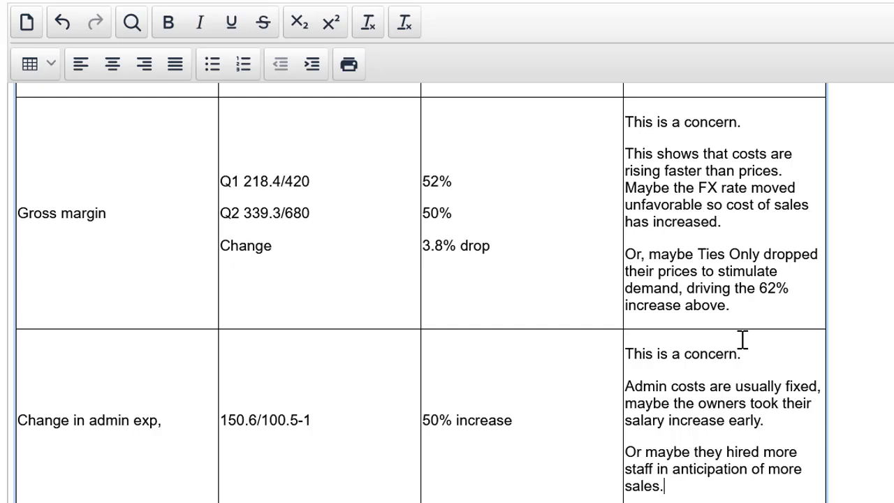
pyautogui.write('-increase in fixed cost')
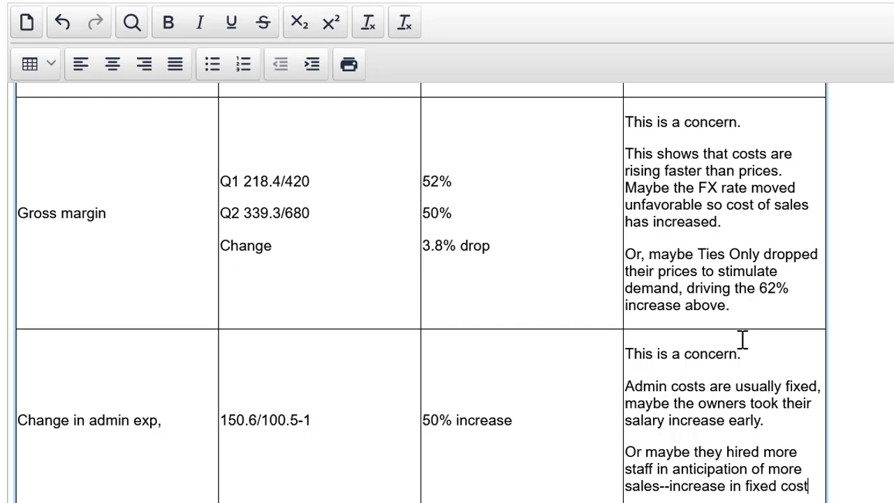
pyautogui.write('s.')
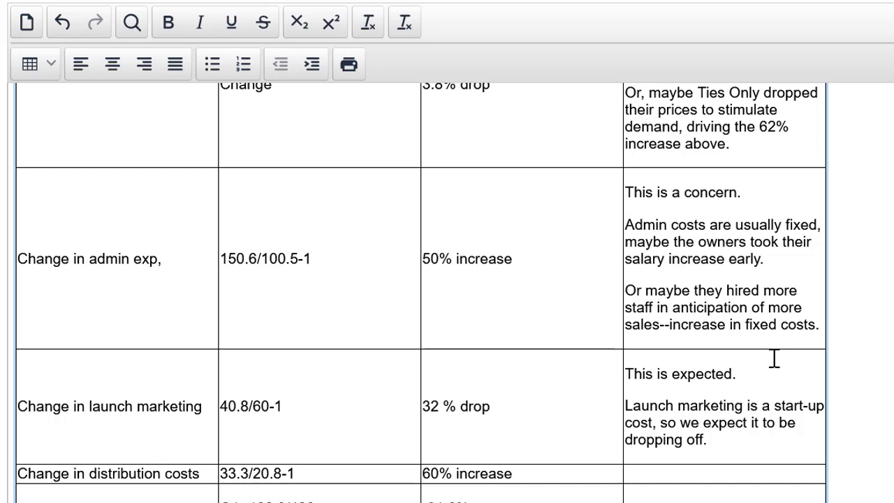
pyautogui.click(706, 439)
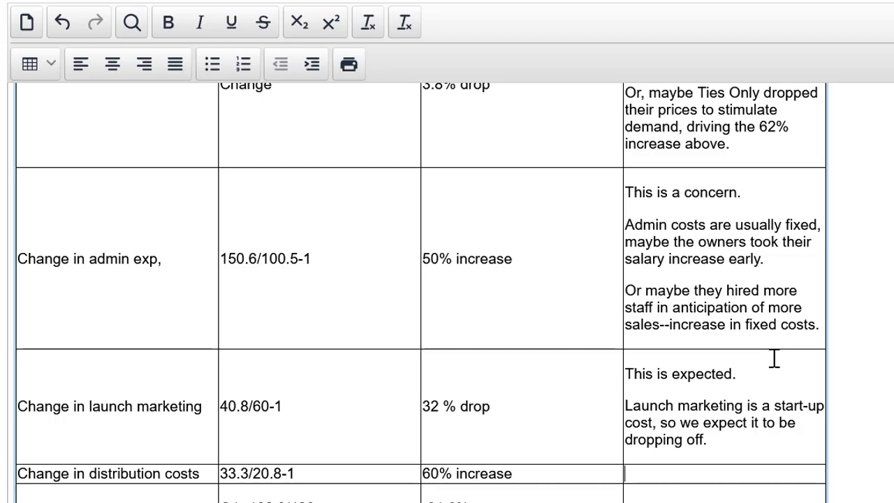
pyautogui.scroll(-3)
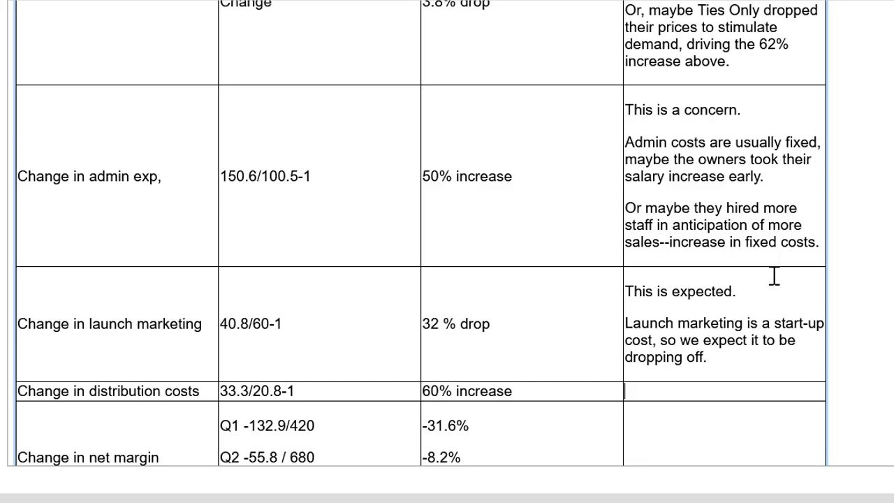
# Step: Write that distribution costs are variable and should follow sales for a 100% internet business where goods are shipped
pyautogui.write('This is also as expected.')
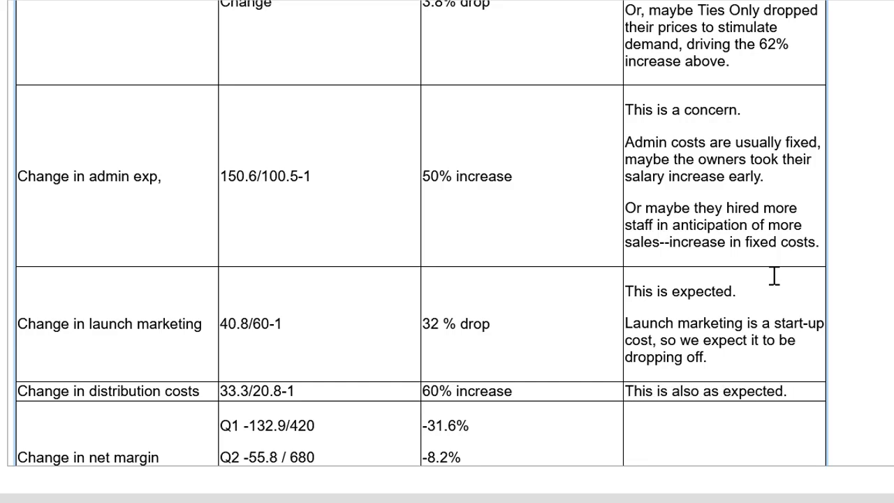
pyautogui.write('Distr')
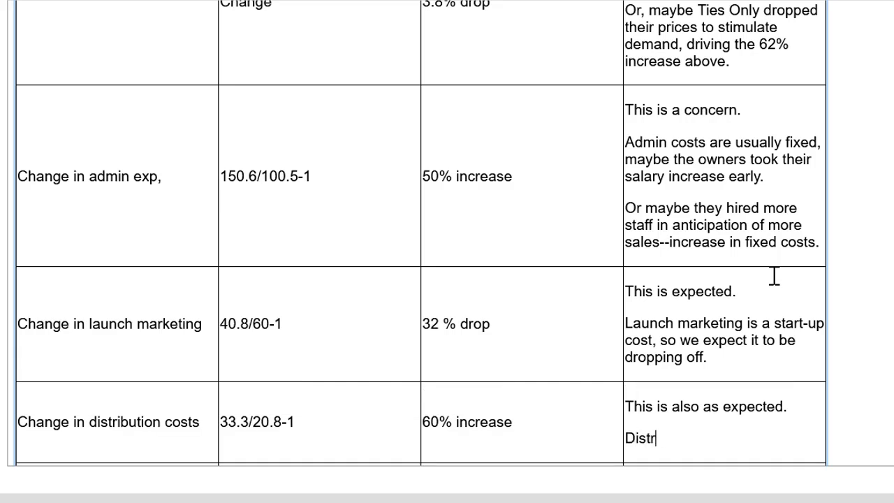
pyautogui.write('ubt')
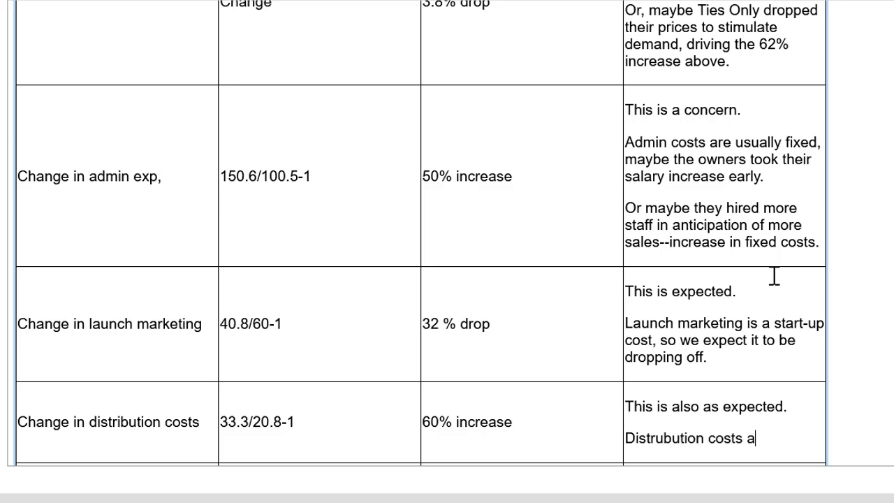
pyautogui.write('re variable,')
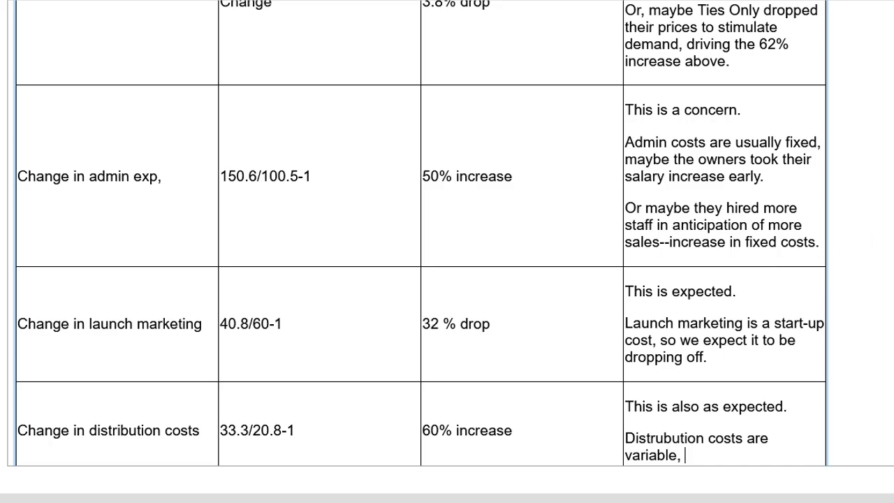
pyautogui.scroll(-3)
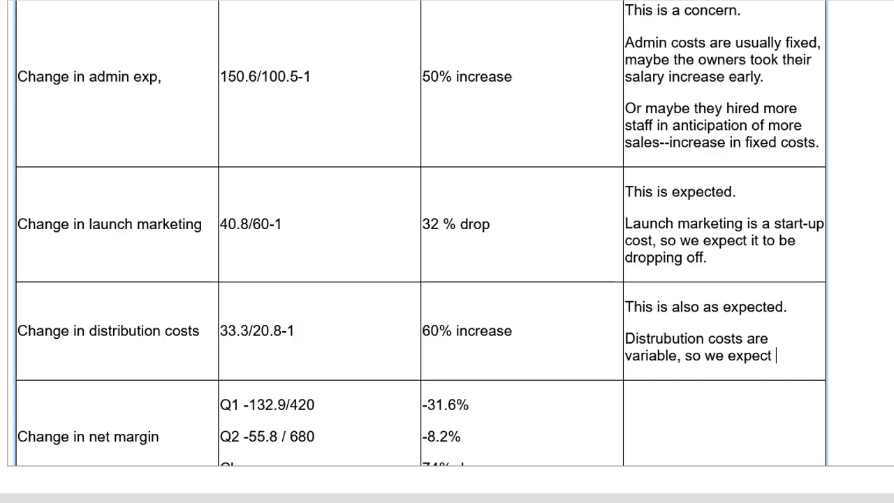
pyautogui.write('this to follow the change in')
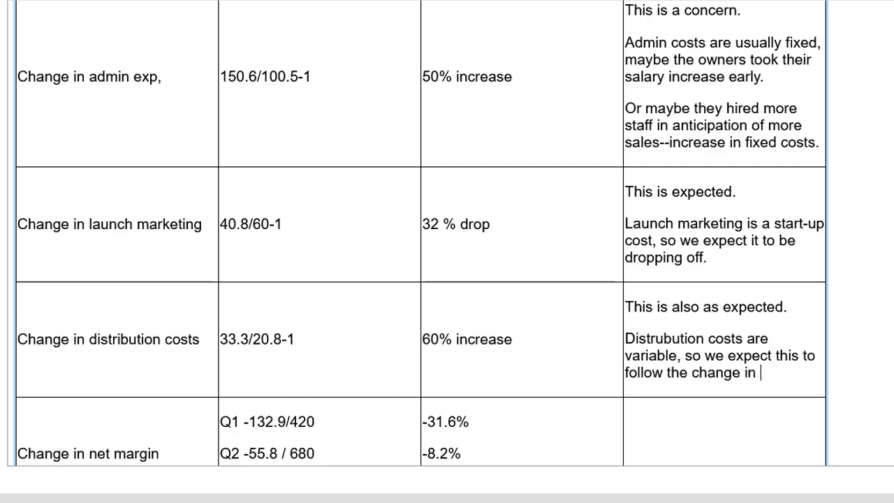
pyautogui.write('sales for a 100')
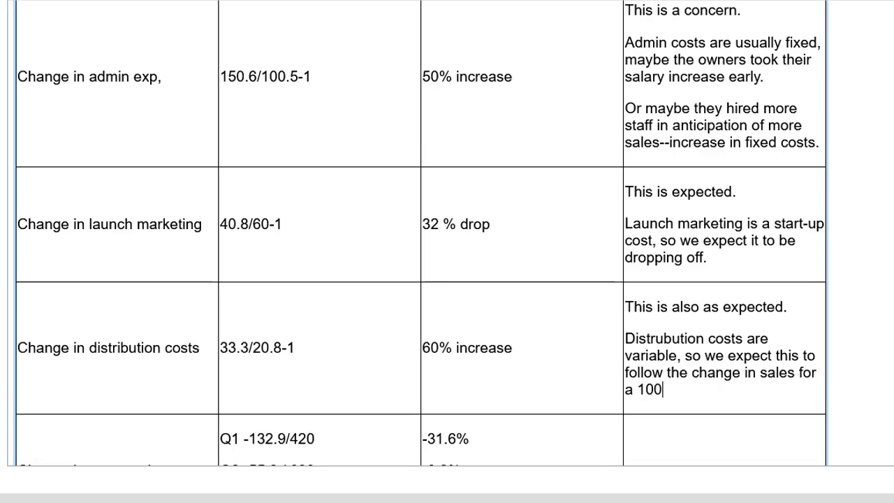
pyautogui.write('% i')
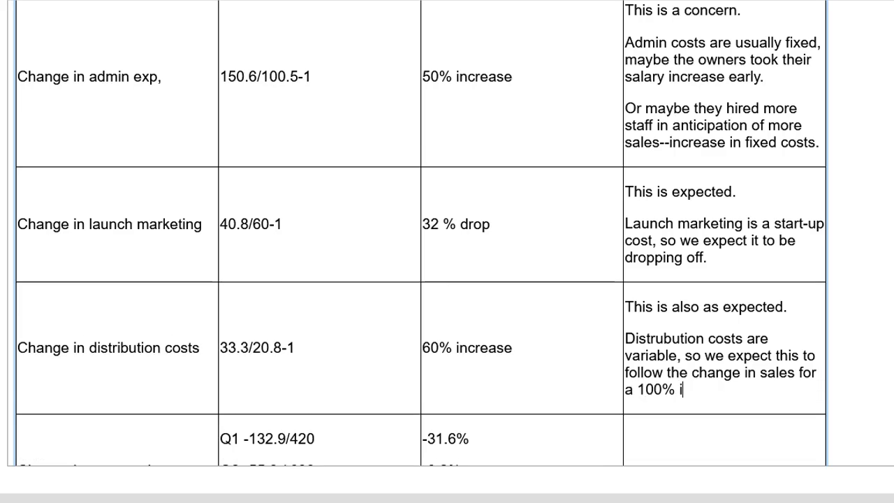
pyautogui.write('nternet')
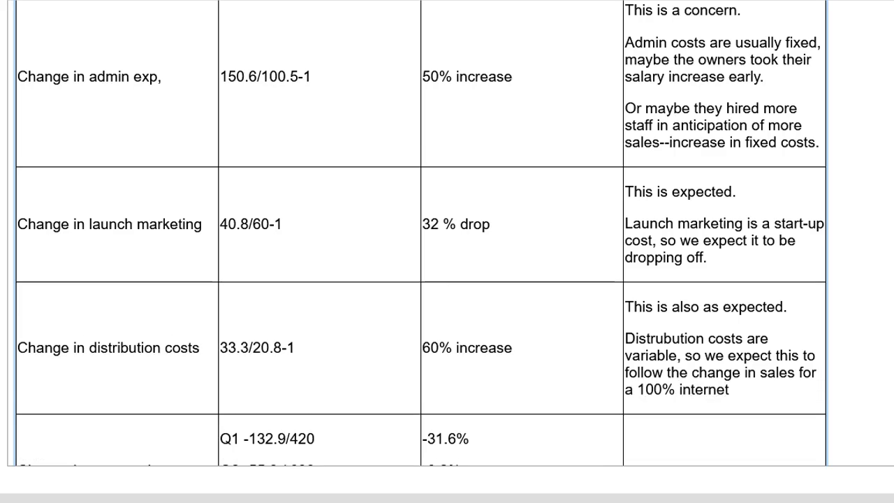
pyautogui.write('business wen all sales')
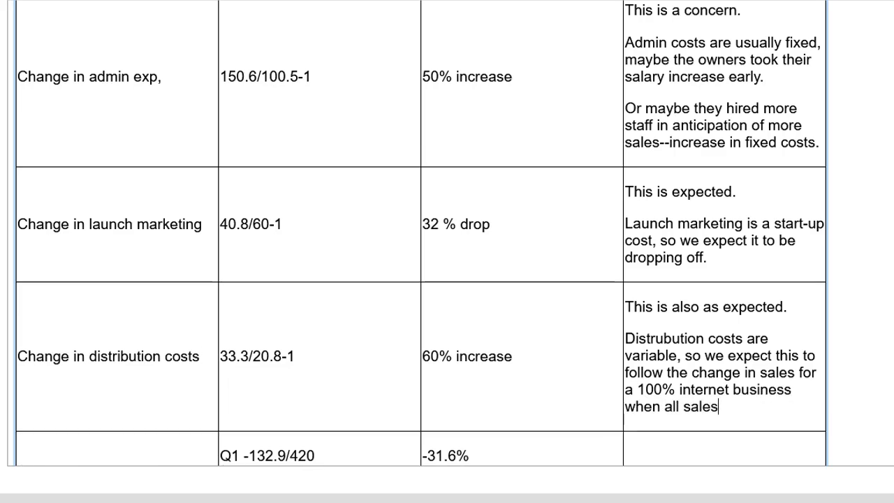
pyautogui.write('are shipped.')
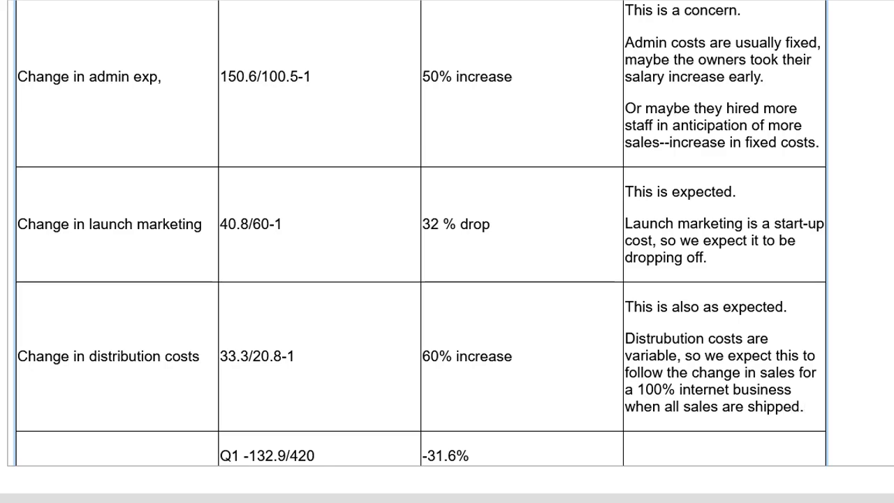
pyautogui.click(807, 406)
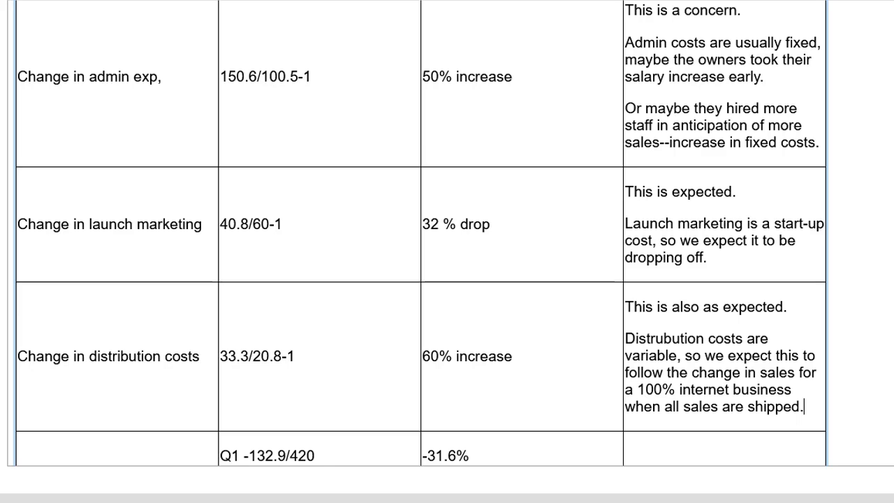
# Step: Write that the loss decreased drastically over one quarter and they should be in profits next quarter
pyautogui.scroll(-3)
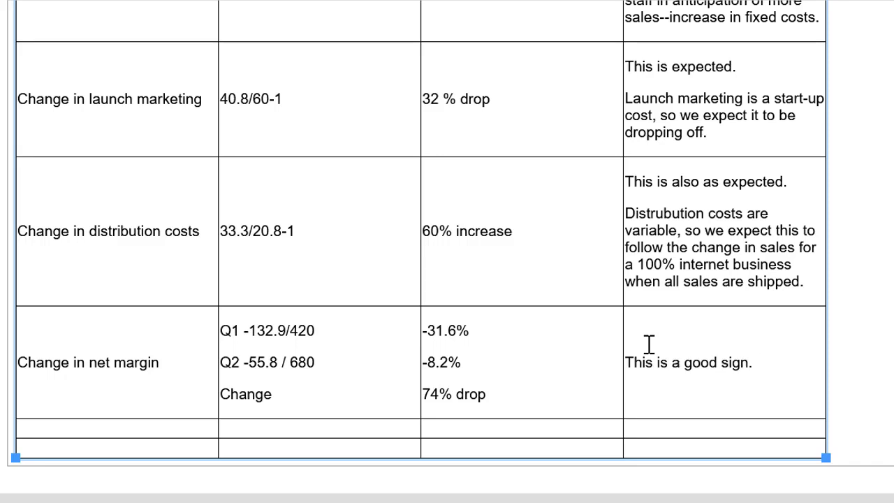
pyautogui.write('It shows their loss has')
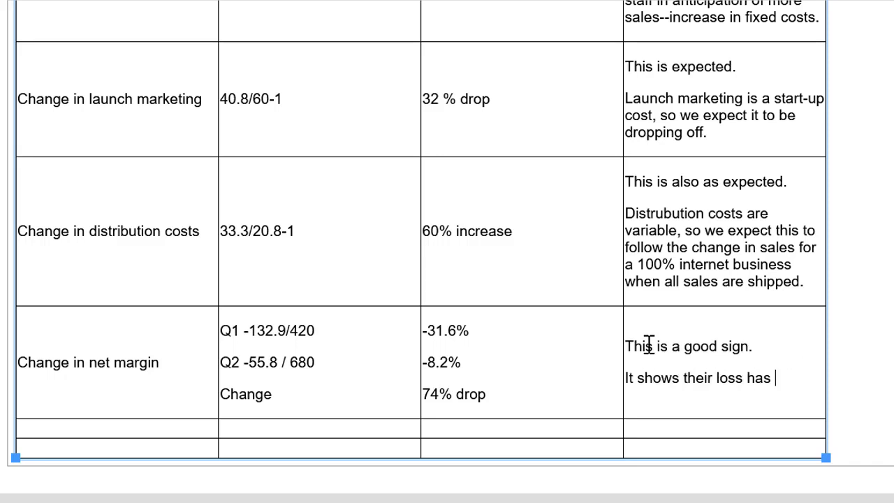
pyautogui.write('decreased drastically over 1 q')
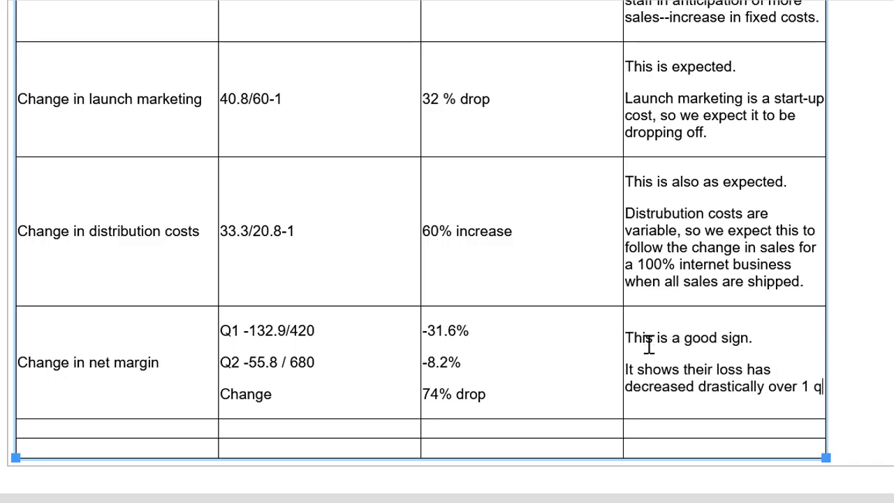
pyautogui.write('quarter. At this rate they should be in profits next quarter.')
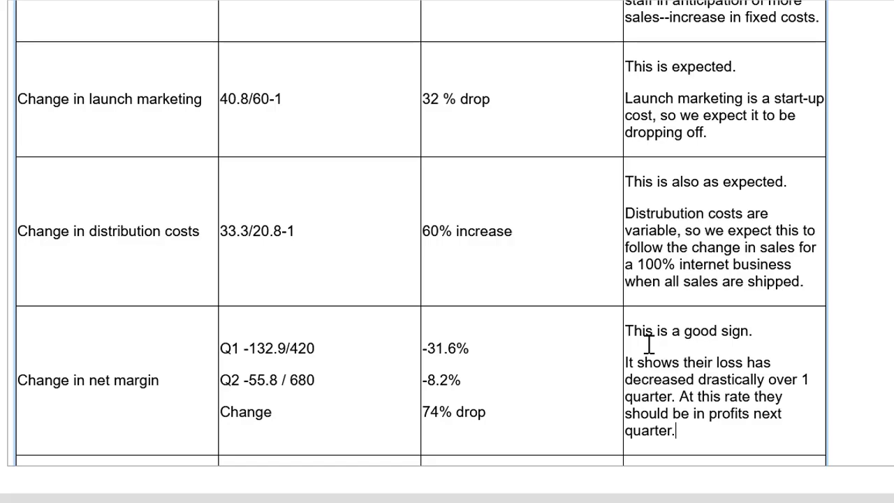
pyautogui.scroll(-3)
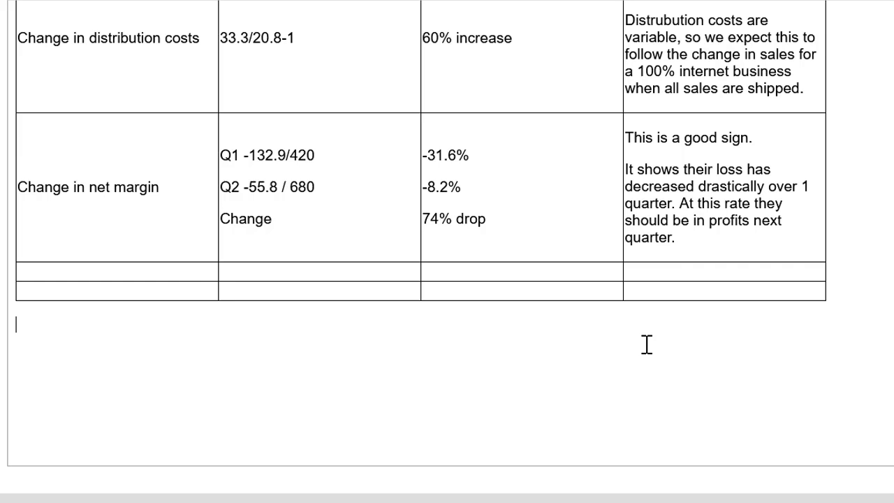
# Step: Write the conclusion: Ties Only is growing and should be in profits shortly through economies of scale
pyautogui.write('Overall, T')
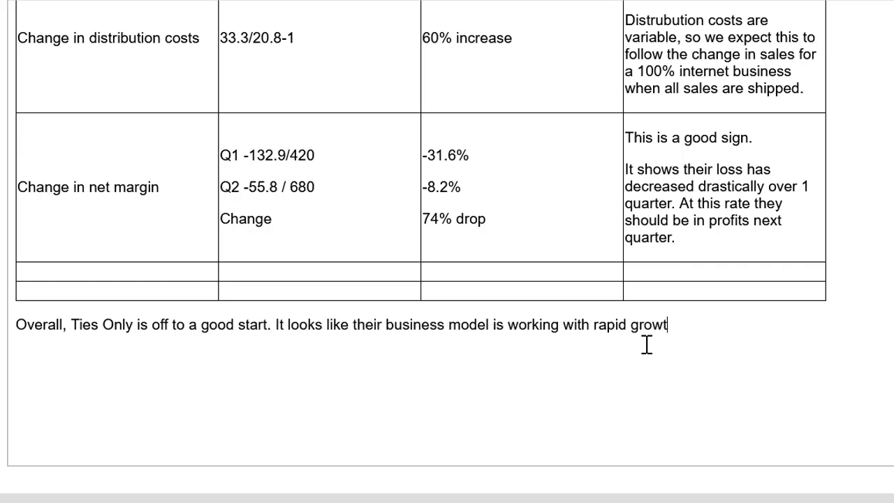
pyautogui.write('h, and they should be in profits shortly as they achieve more economies of s')
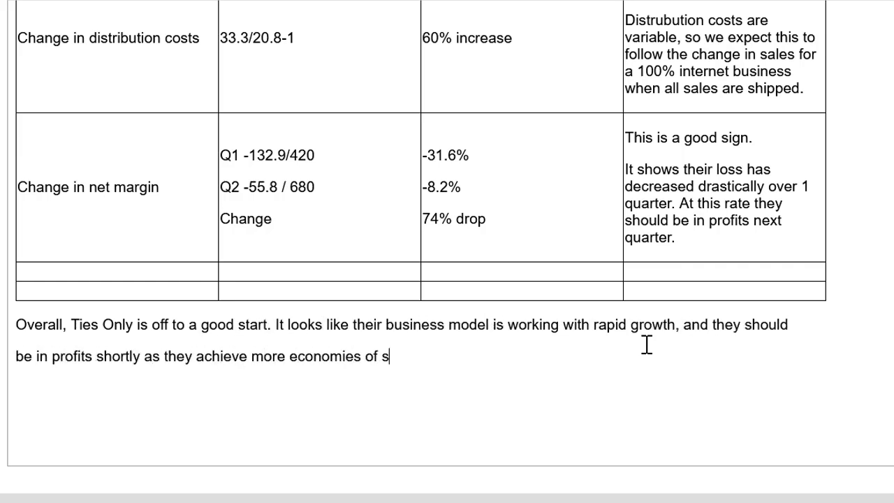
pyautogui.write('cale.')
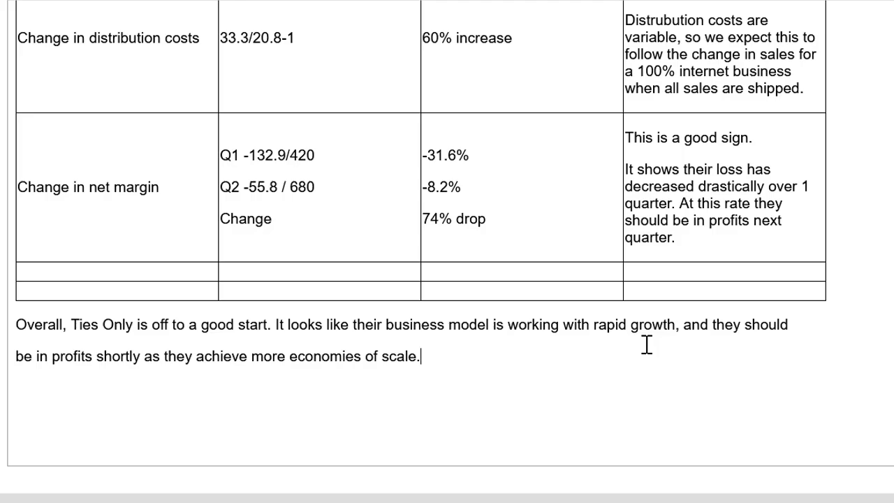
pyautogui.scroll(-3)
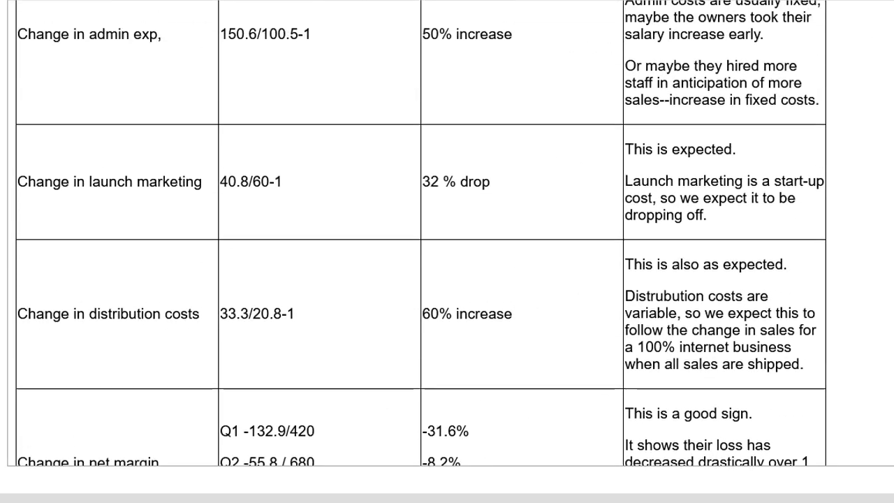
pyautogui.scroll(3)
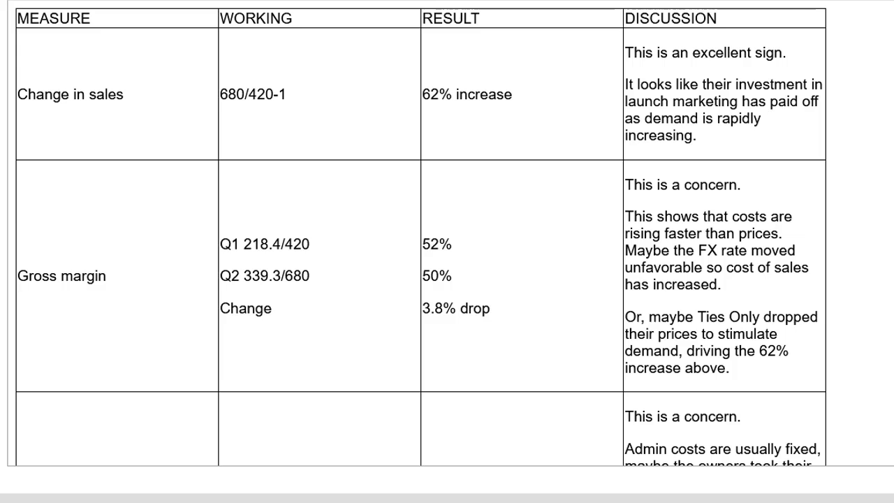
pyautogui.scroll(-3)
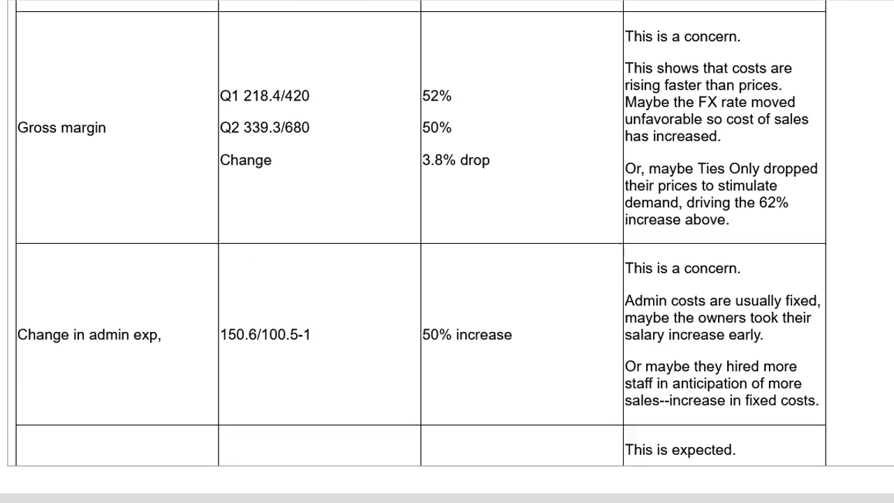
pyautogui.scroll(-3)
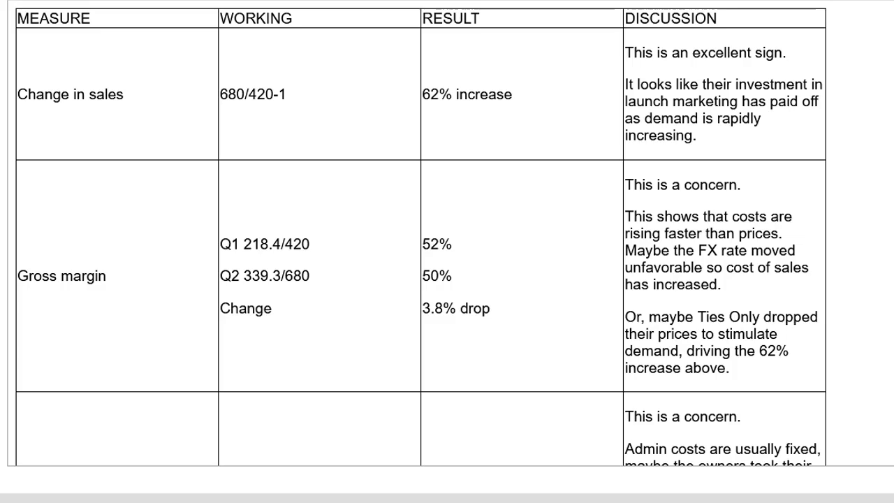
pyautogui.scroll(-3)
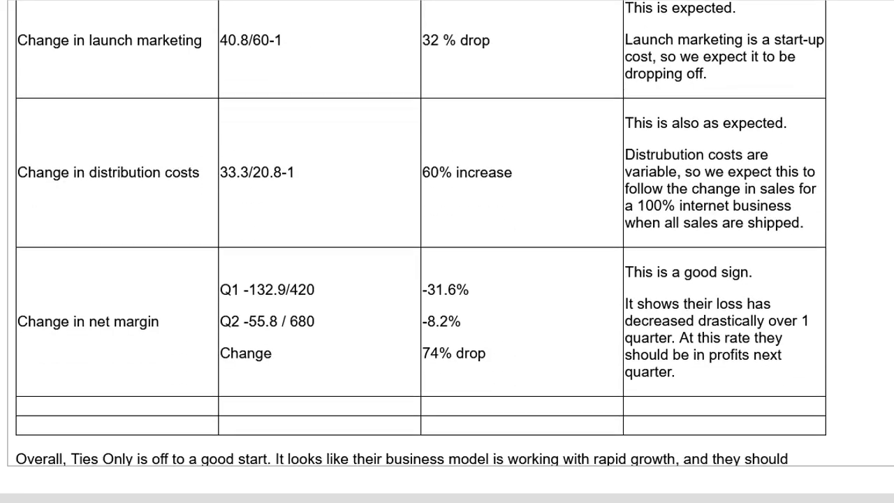